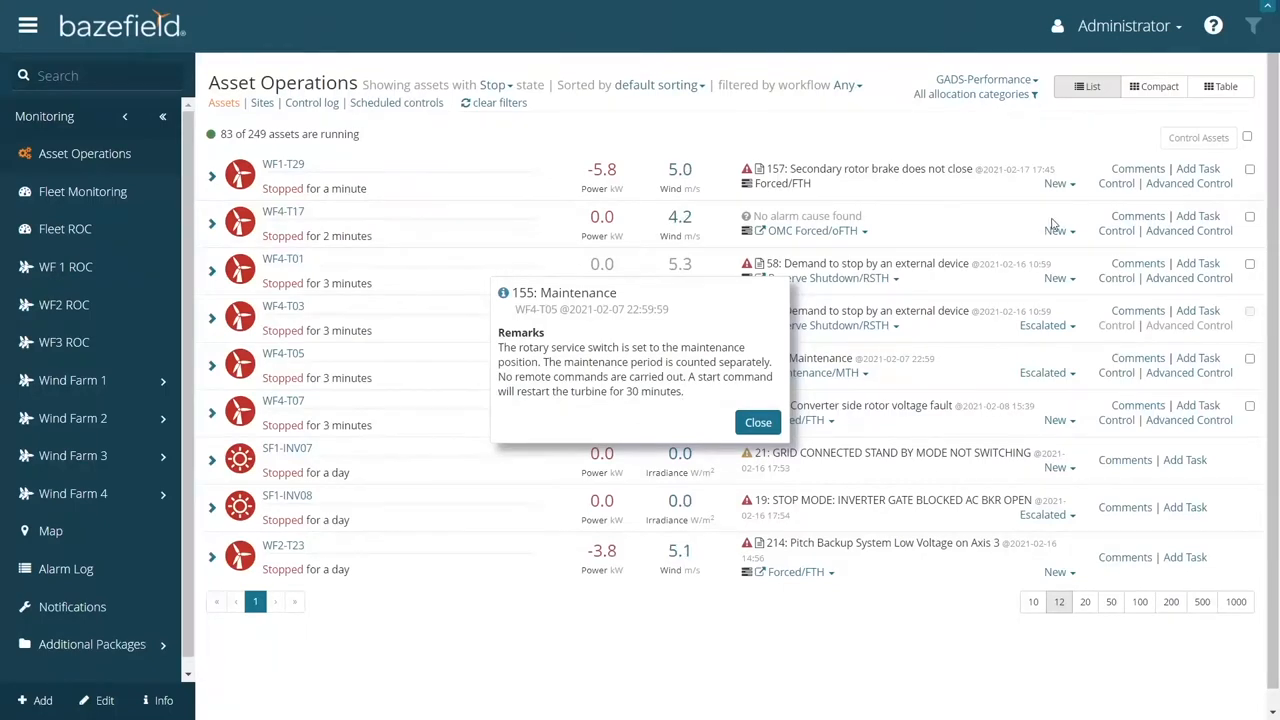
pyautogui.moveTo(758, 420)
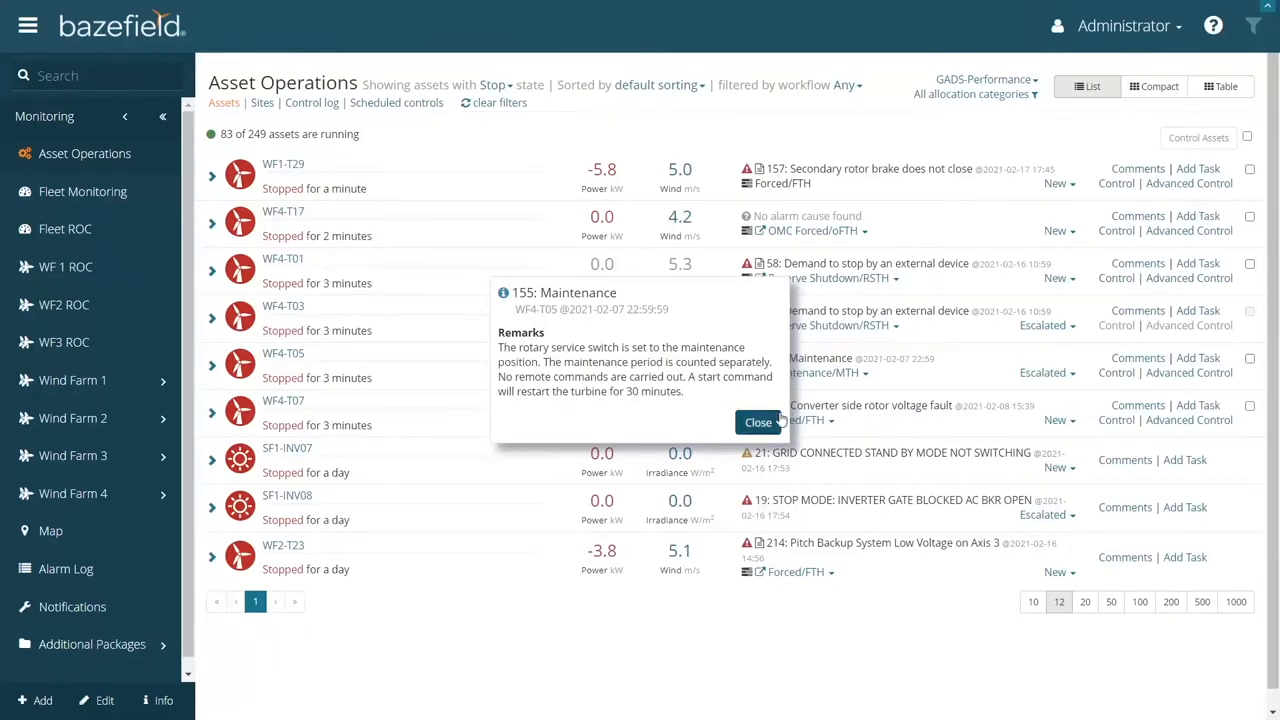
pyautogui.moveTo(758, 422)
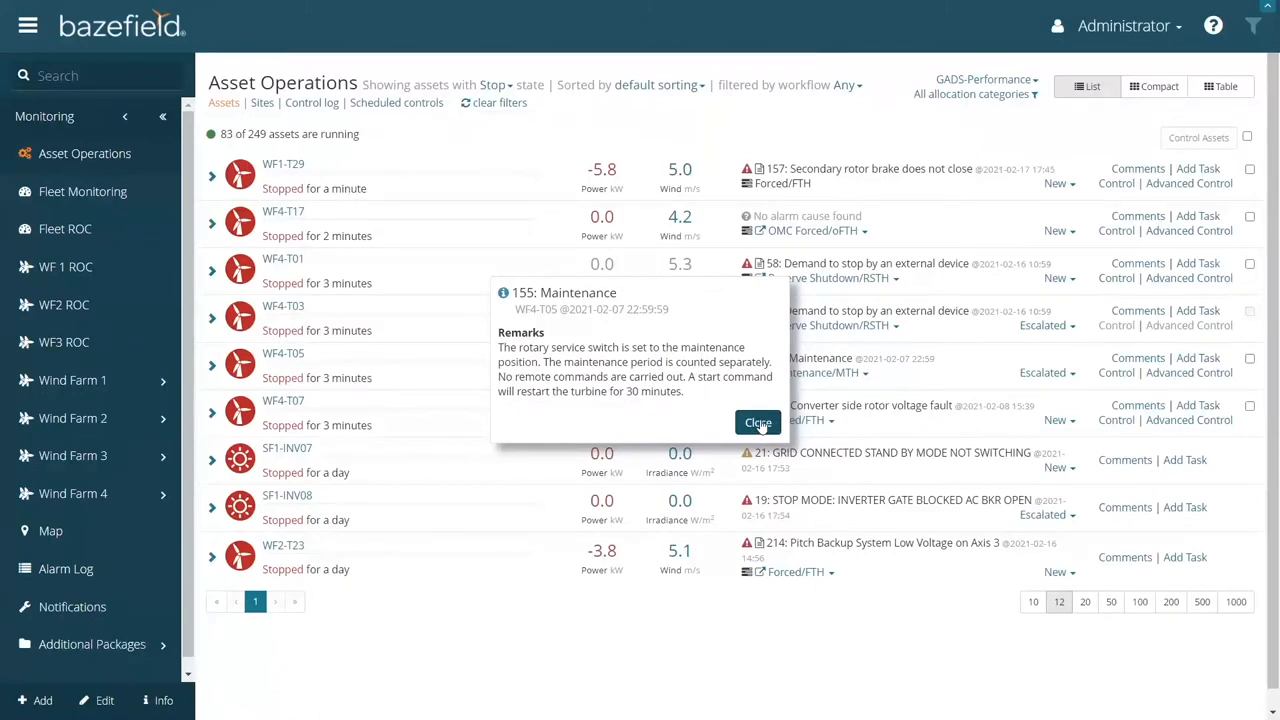
# Dismiss the maintenance remarks and expand SF1-INV07 to show its recent alarms.
pyautogui.click(758, 422)
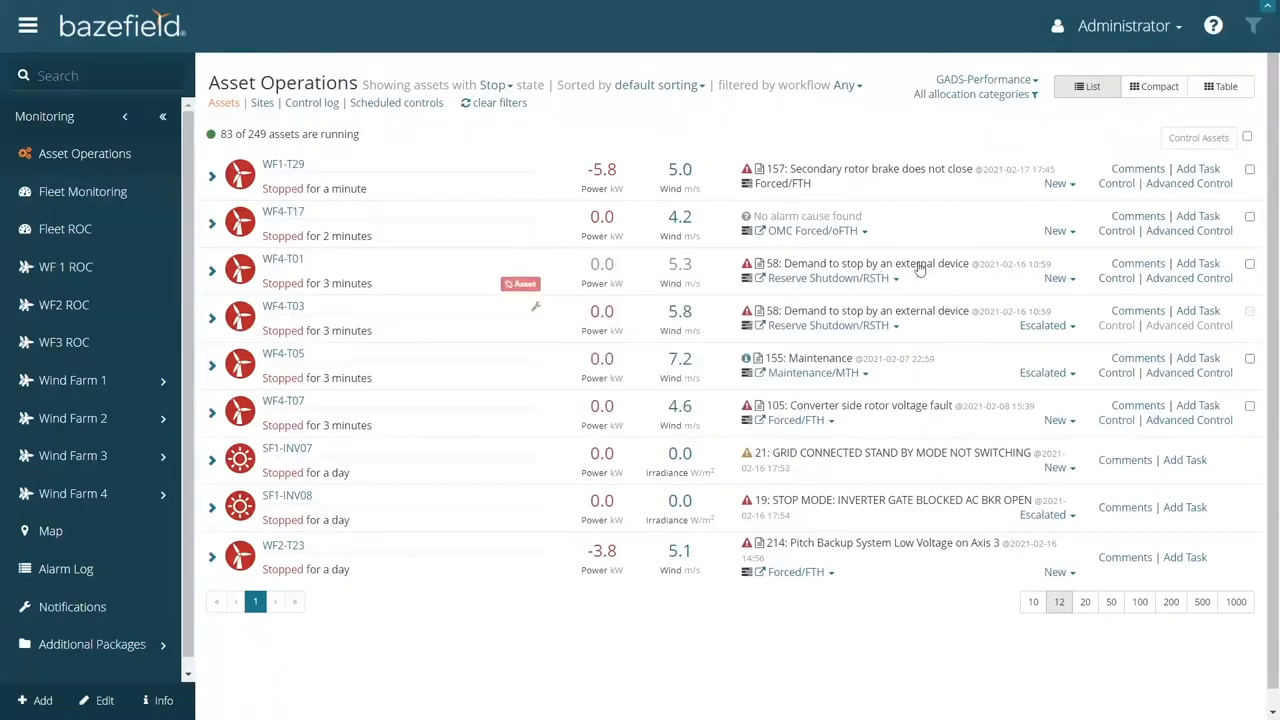
pyautogui.click(212, 458)
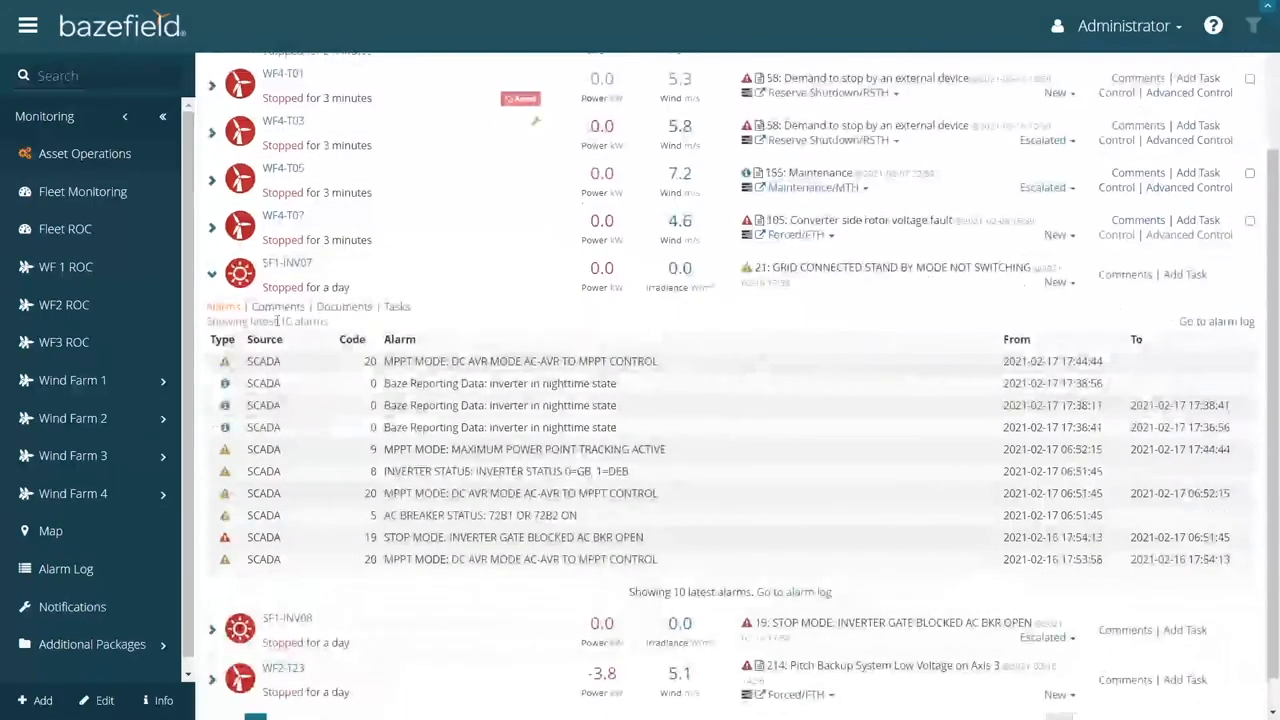
pyautogui.moveTo(256, 360); pyautogui.dragTo(420, 404)
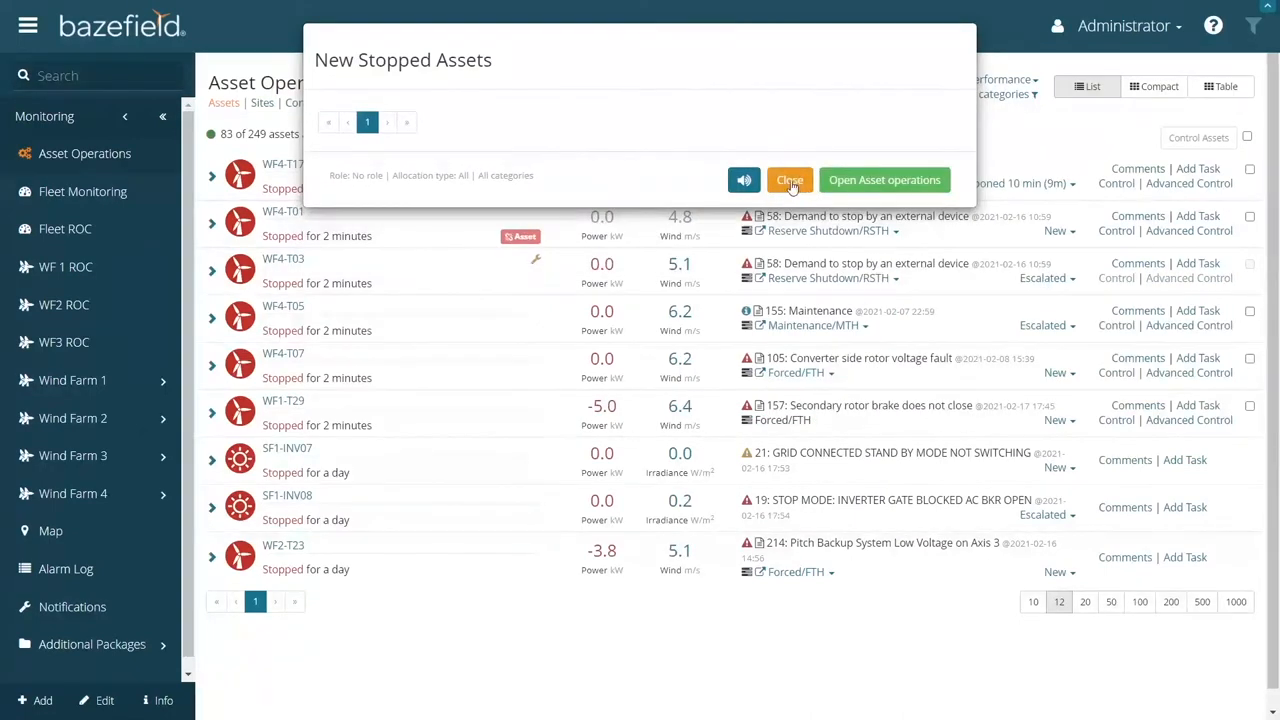
# Dismiss the New Stopped Assets notice to return to the full list.
pyautogui.click(790, 180)
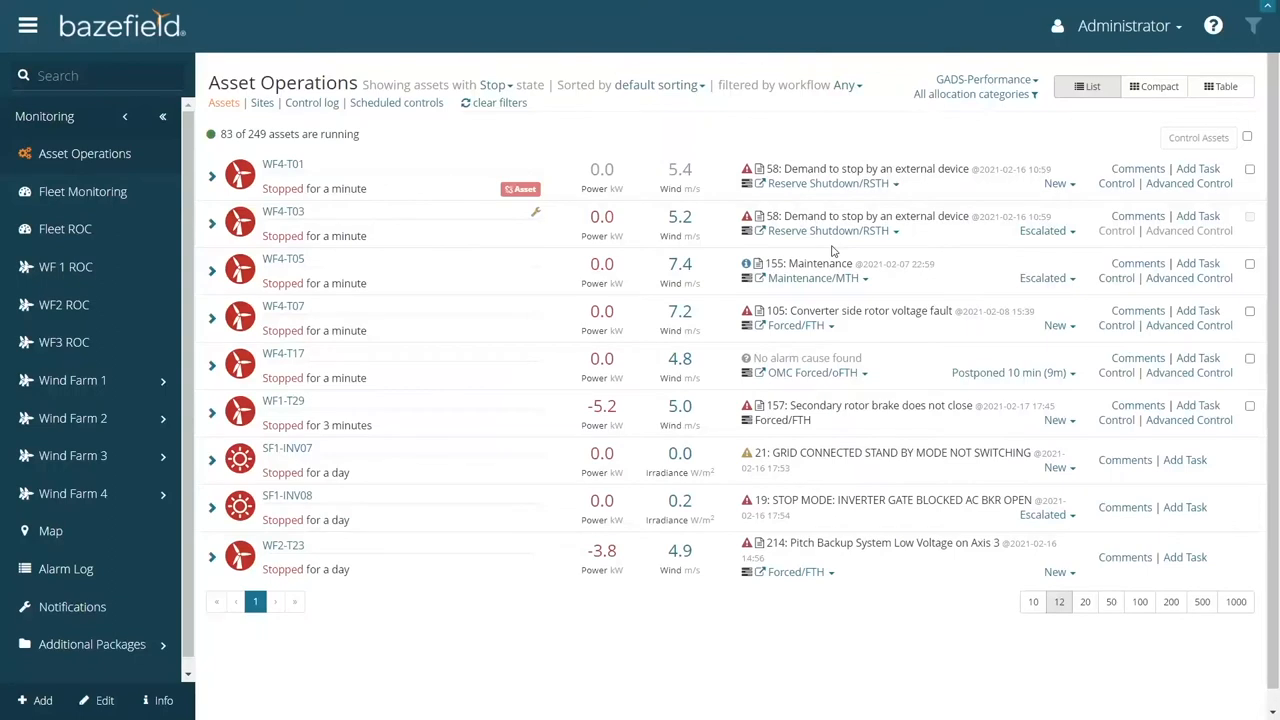
pyautogui.moveTo(978, 232)
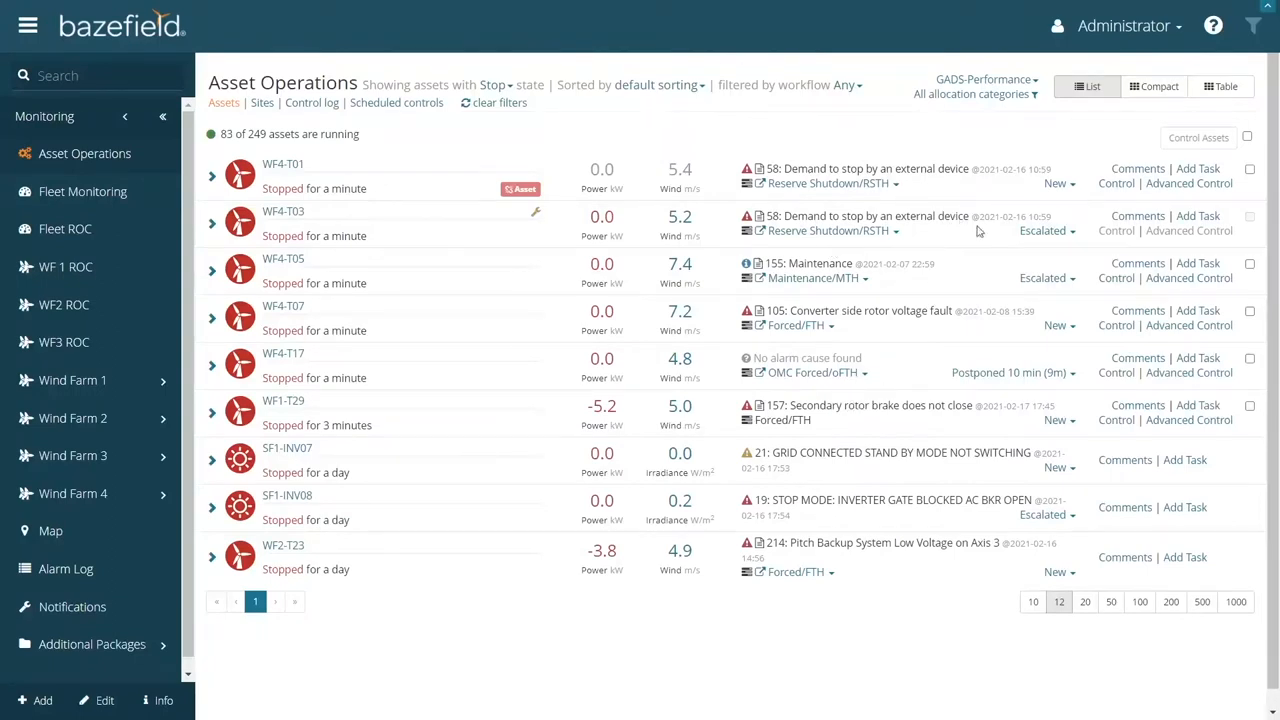
pyautogui.moveTo(1130, 220)
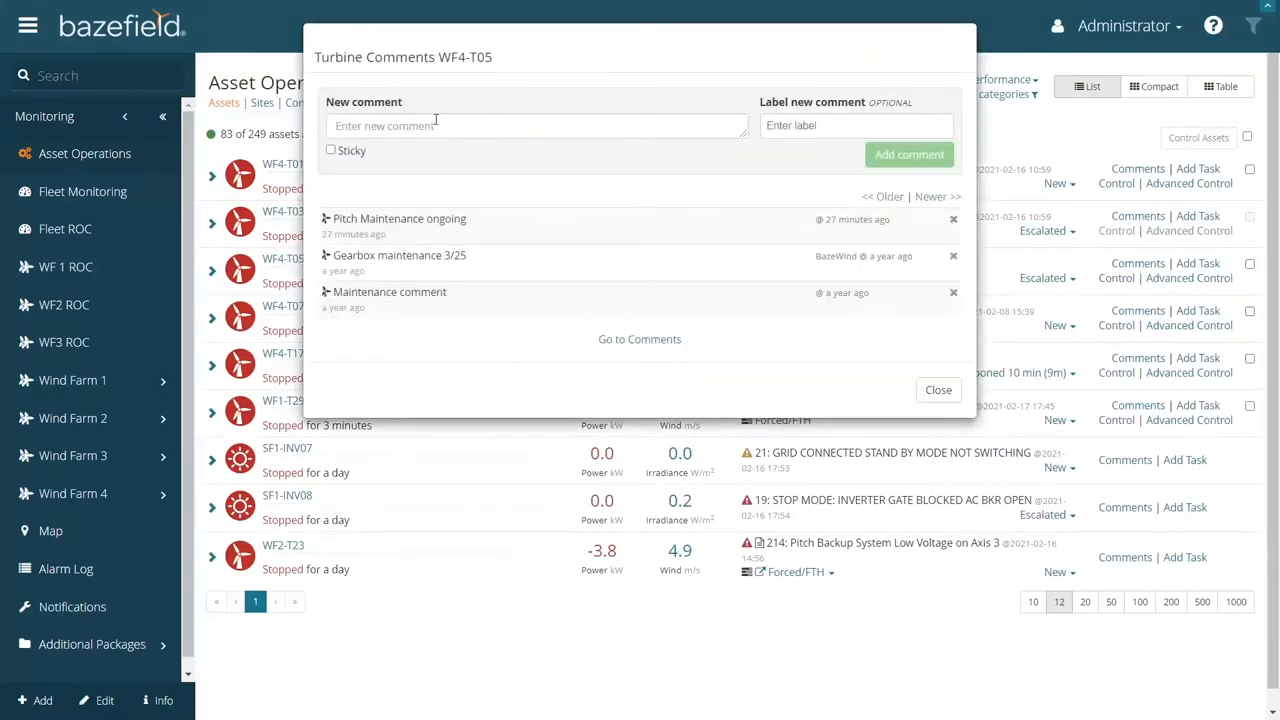
# Post a 'Pitch motor maintenance' comment on WF4-T05 and highlight it in its row.
pyautogui.write('Pitch motor maintenanc')
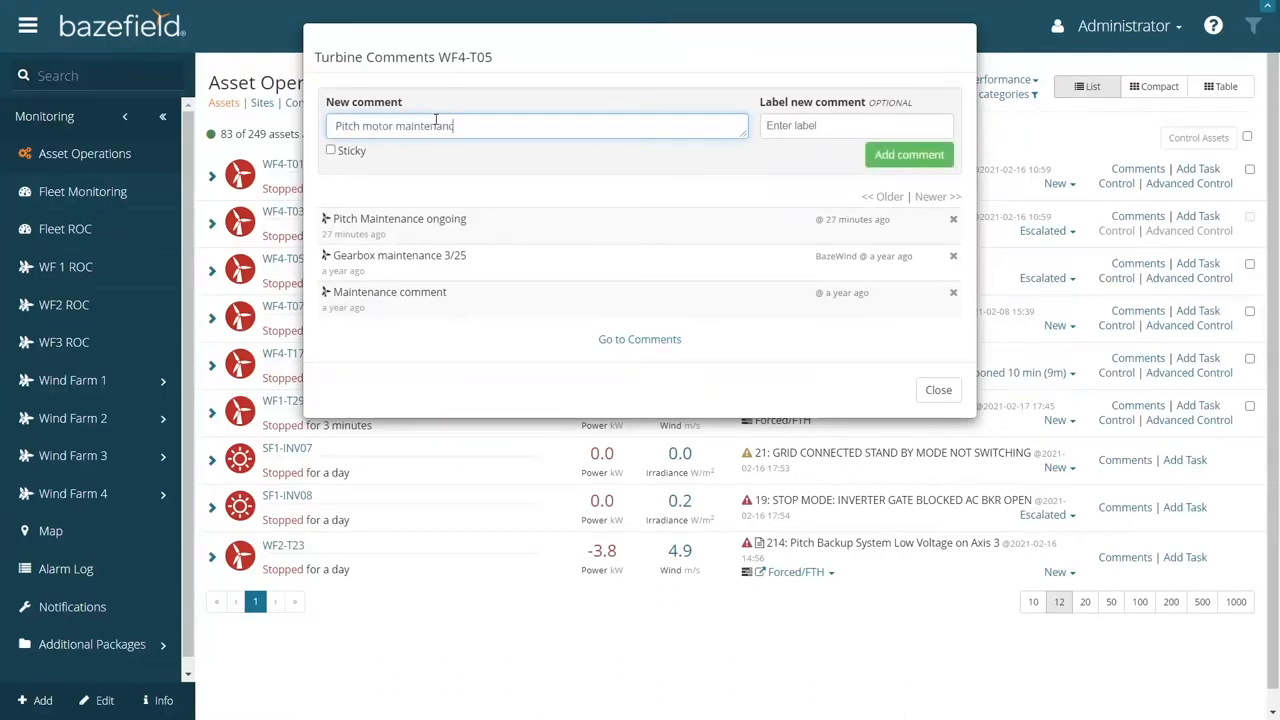
pyautogui.click(908, 154)
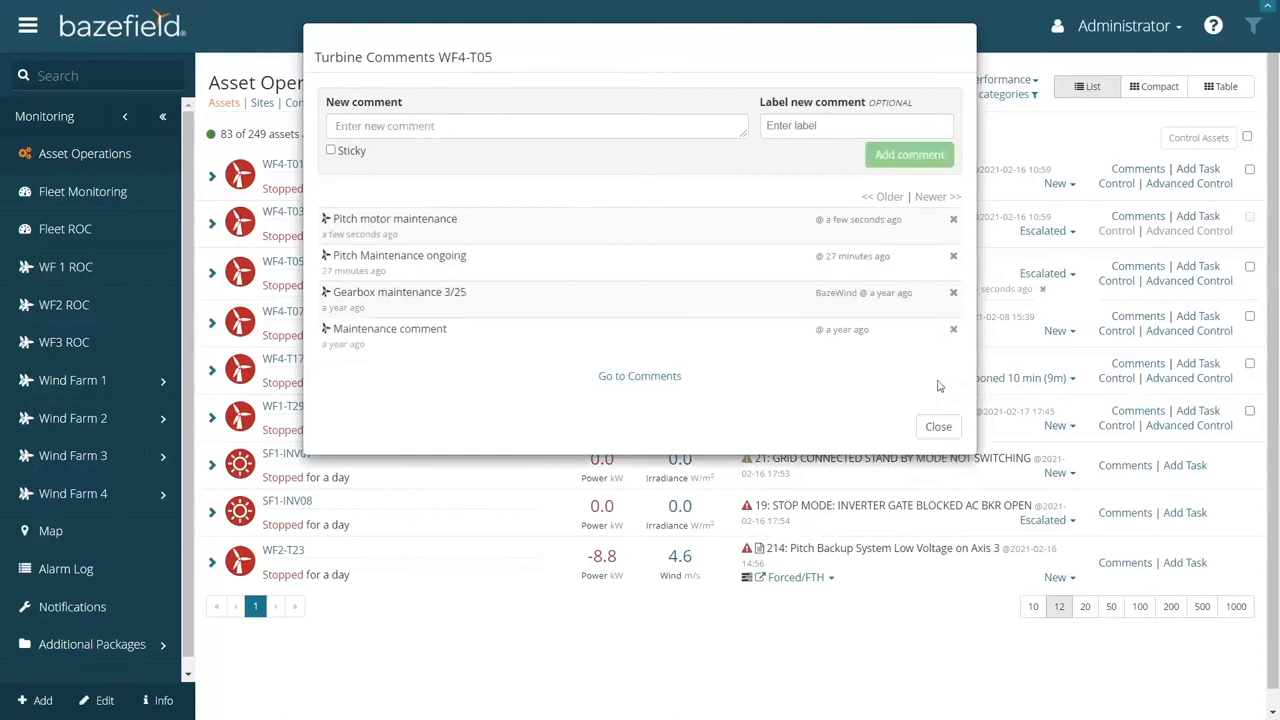
pyautogui.click(938, 426)
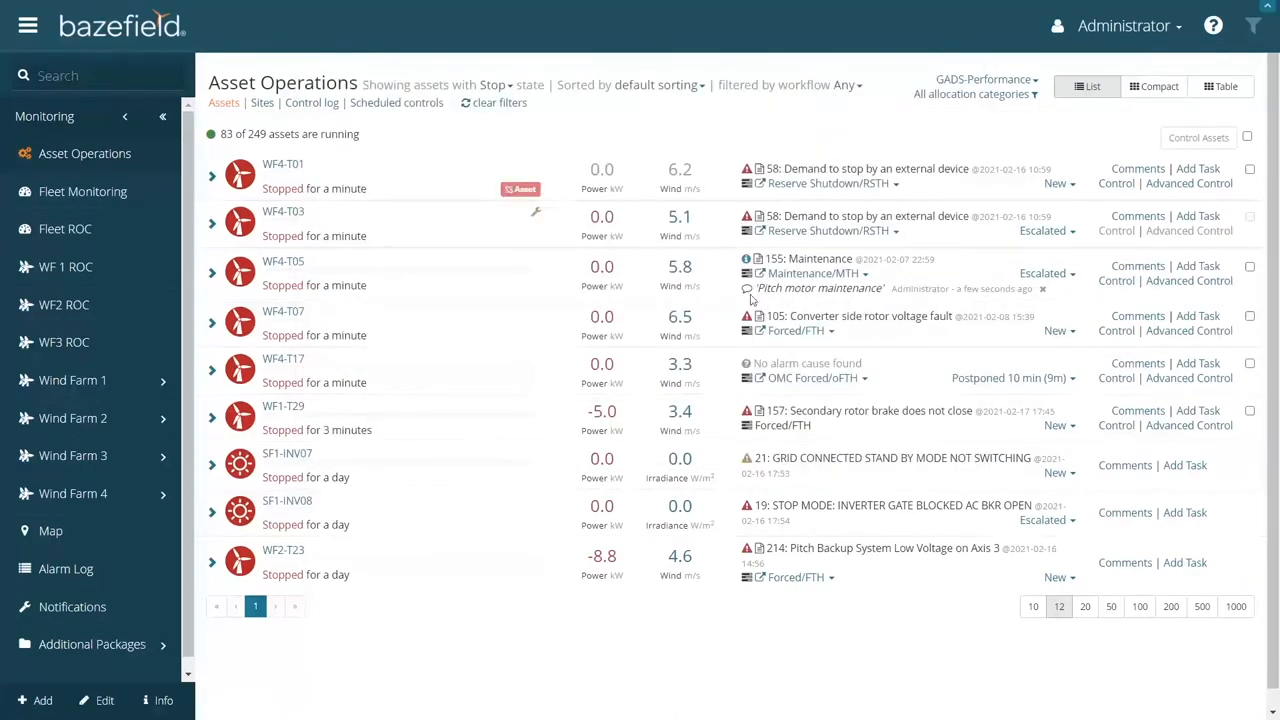
pyautogui.doubleClick(820, 288)
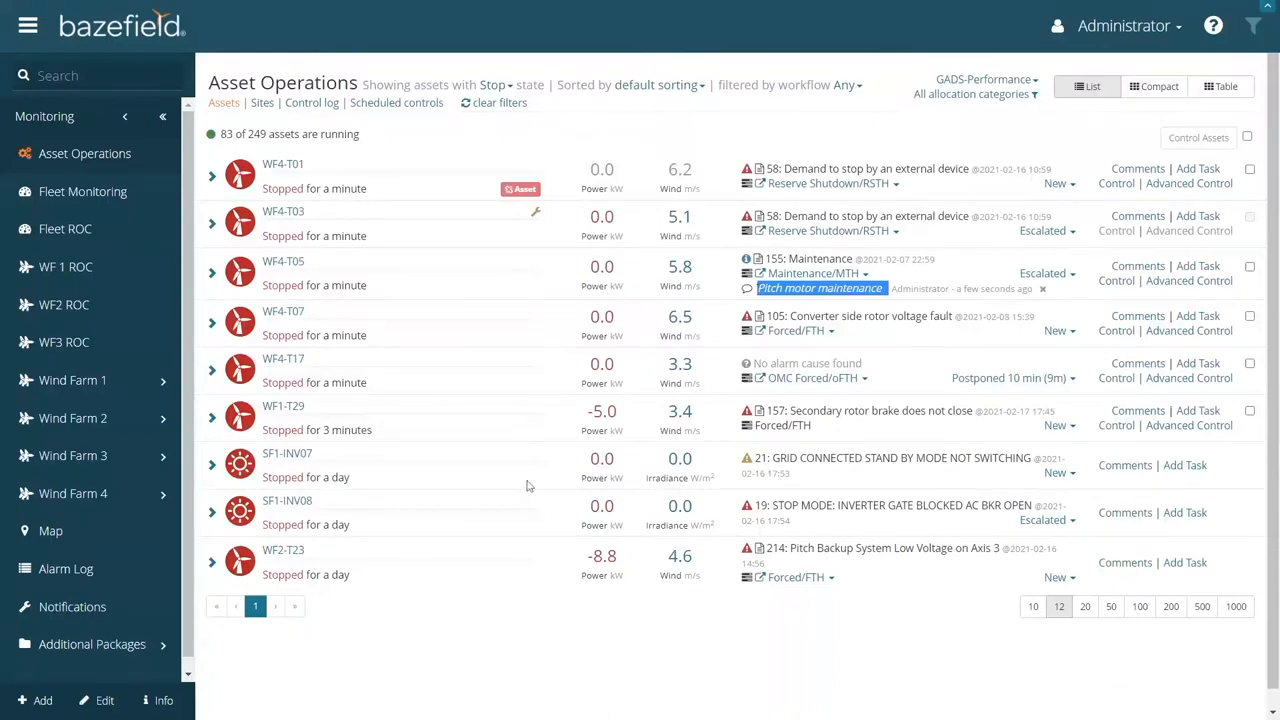
pyautogui.moveTo(976, 478)
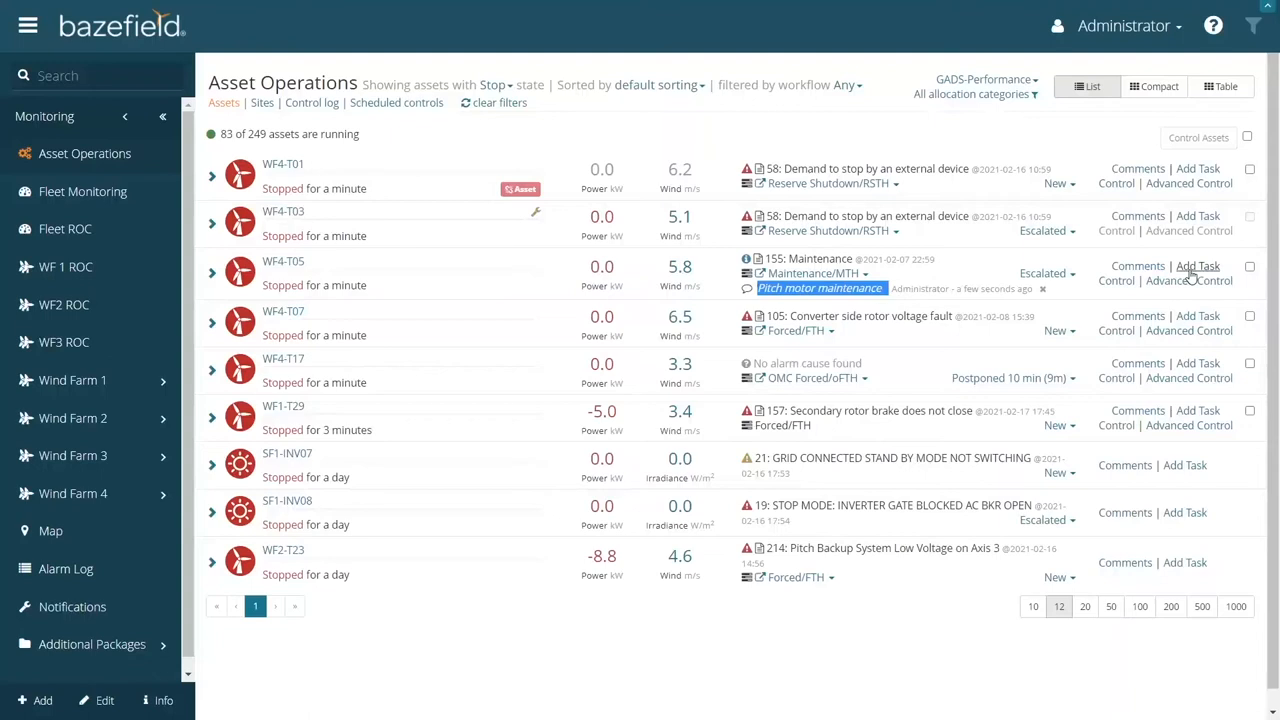
# Start a 'pitch inspection' task for WF4-T05 assigned to Engineer A.
pyautogui.click(1198, 272)
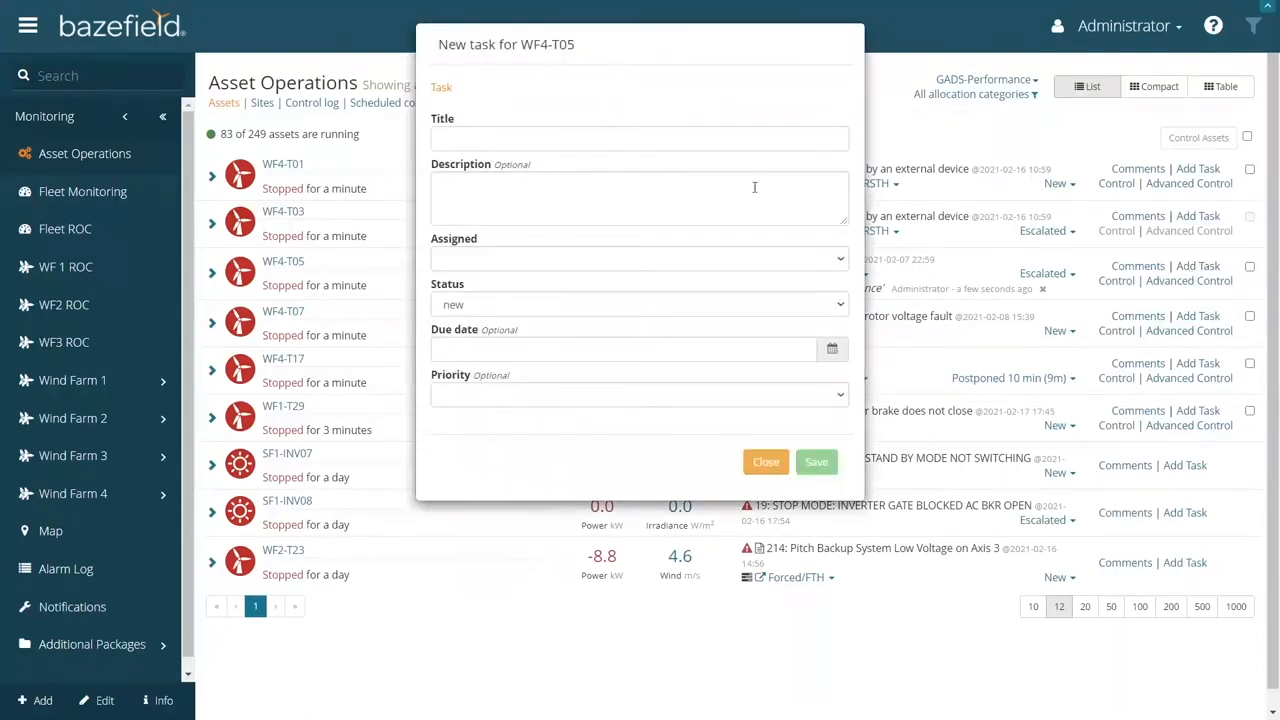
pyautogui.write('Go do pitch inspection')
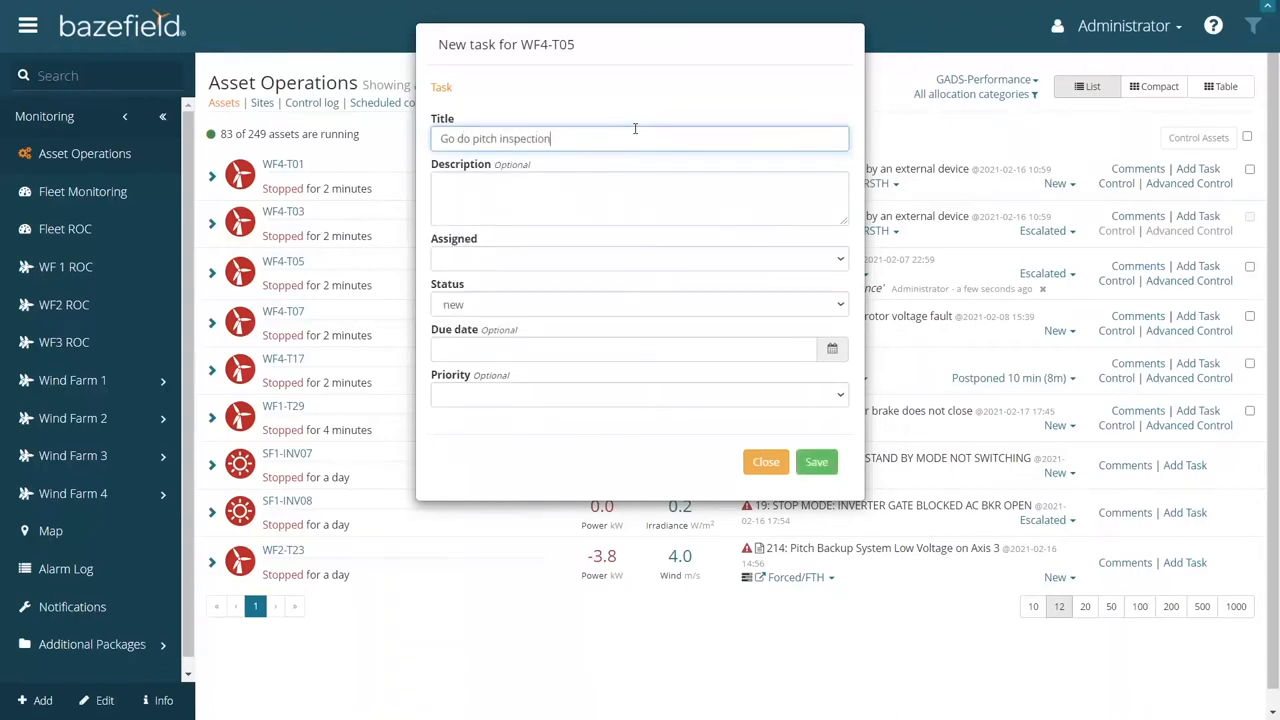
pyautogui.write('pitch e')
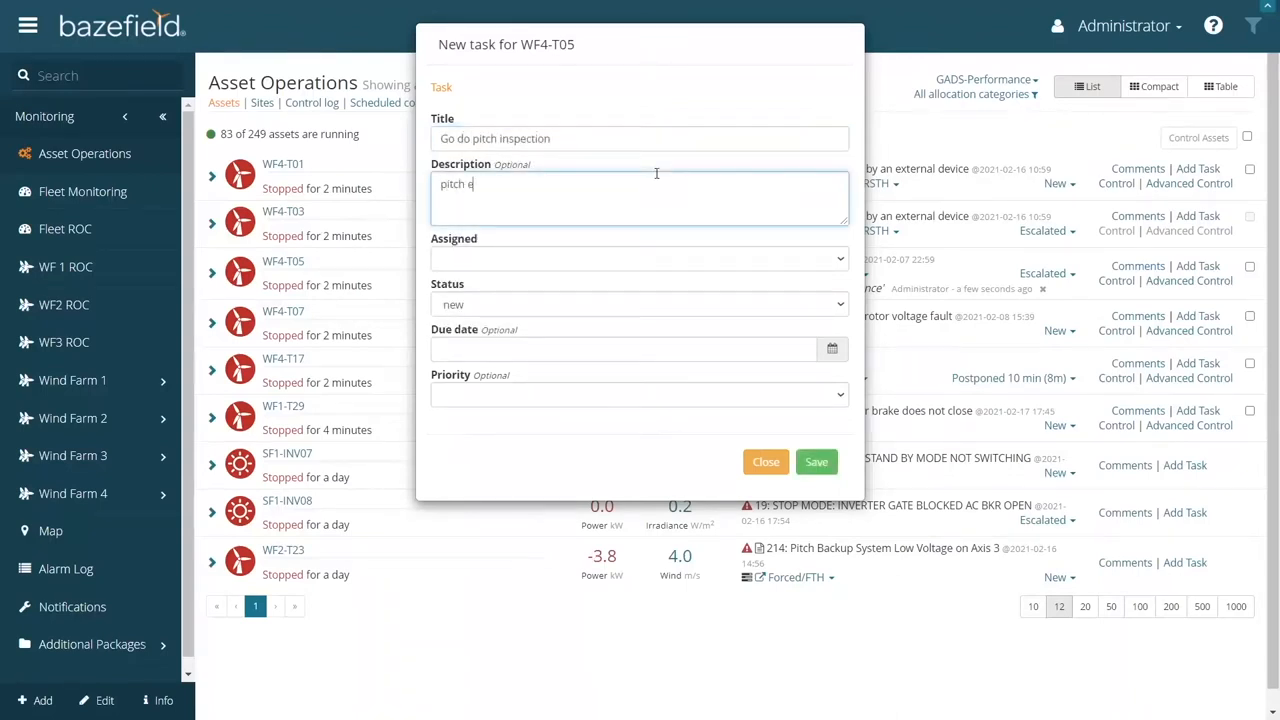
pyautogui.write('inspection')
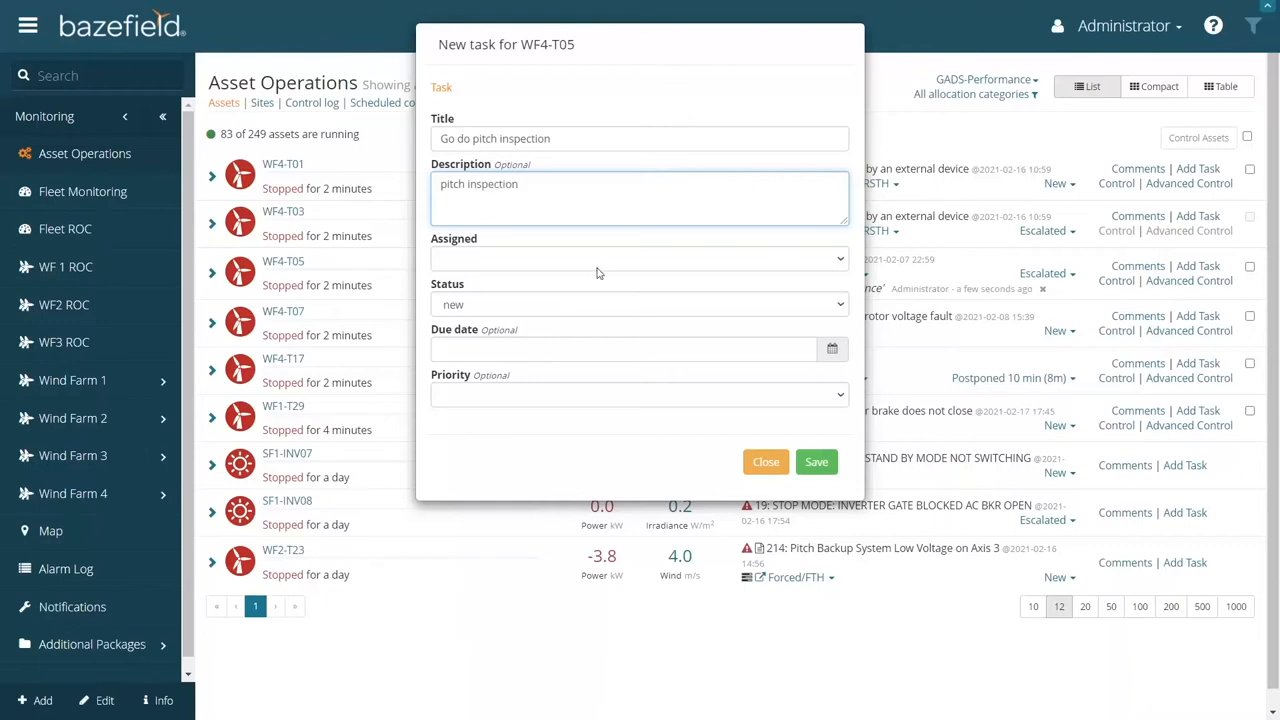
pyautogui.click(638, 258)
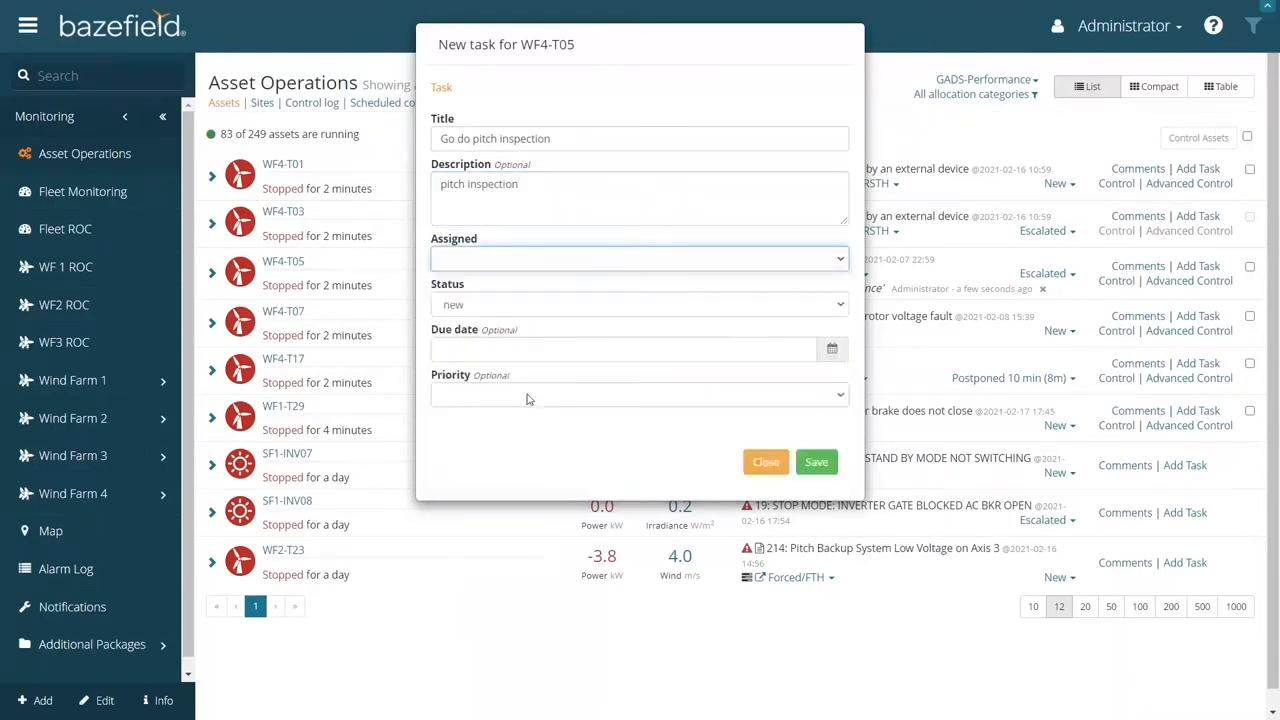
pyautogui.click(638, 304)
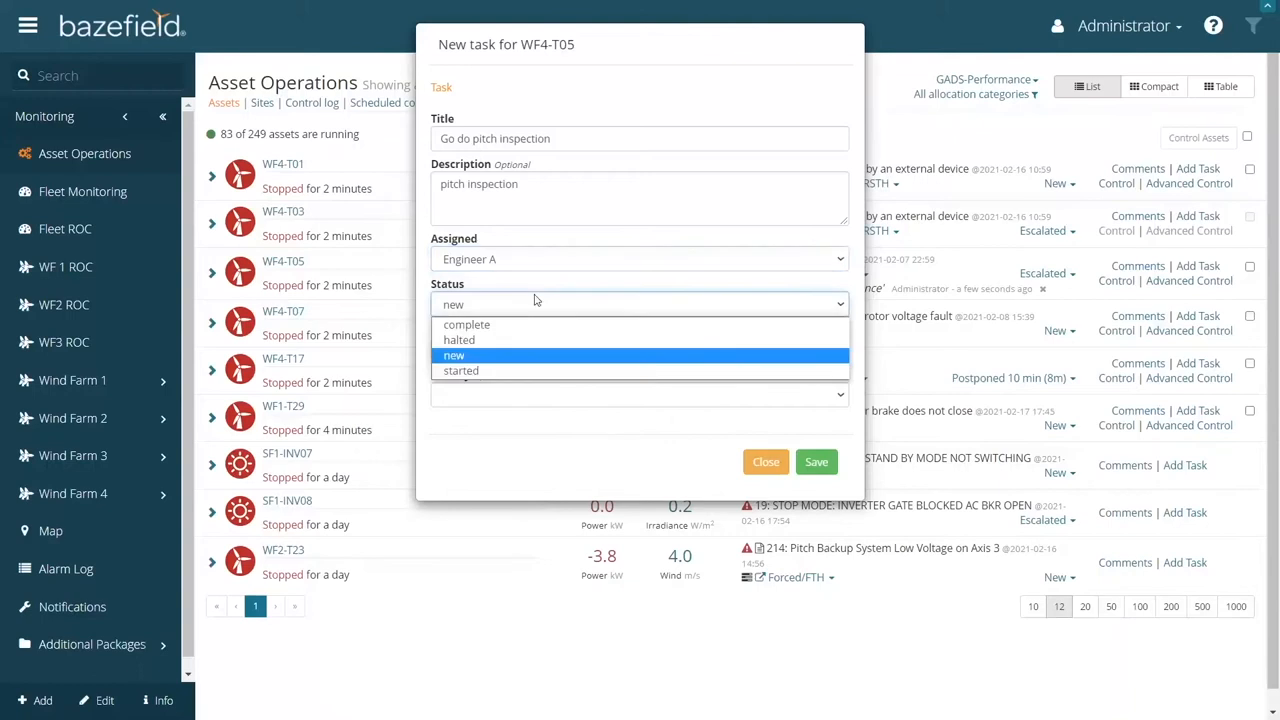
# Keep status new, set a due date and critical priority, and save the task.
pyautogui.click(454, 356)
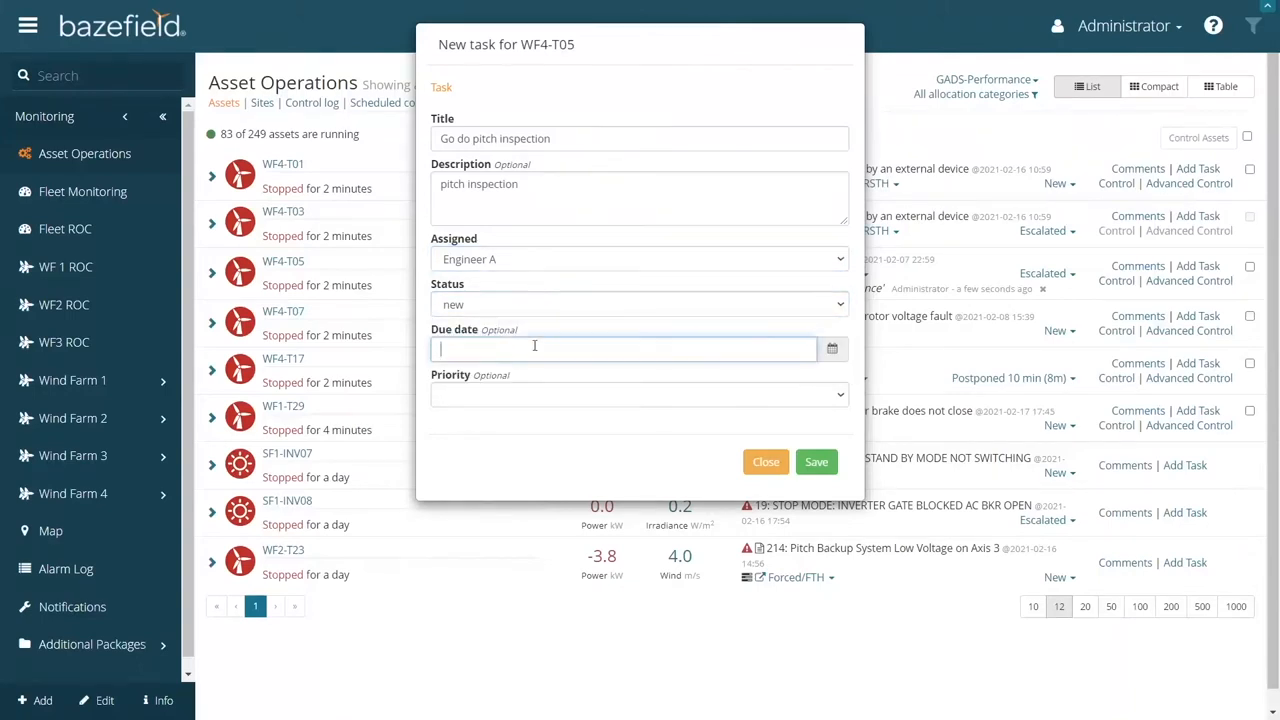
pyautogui.click(624, 348)
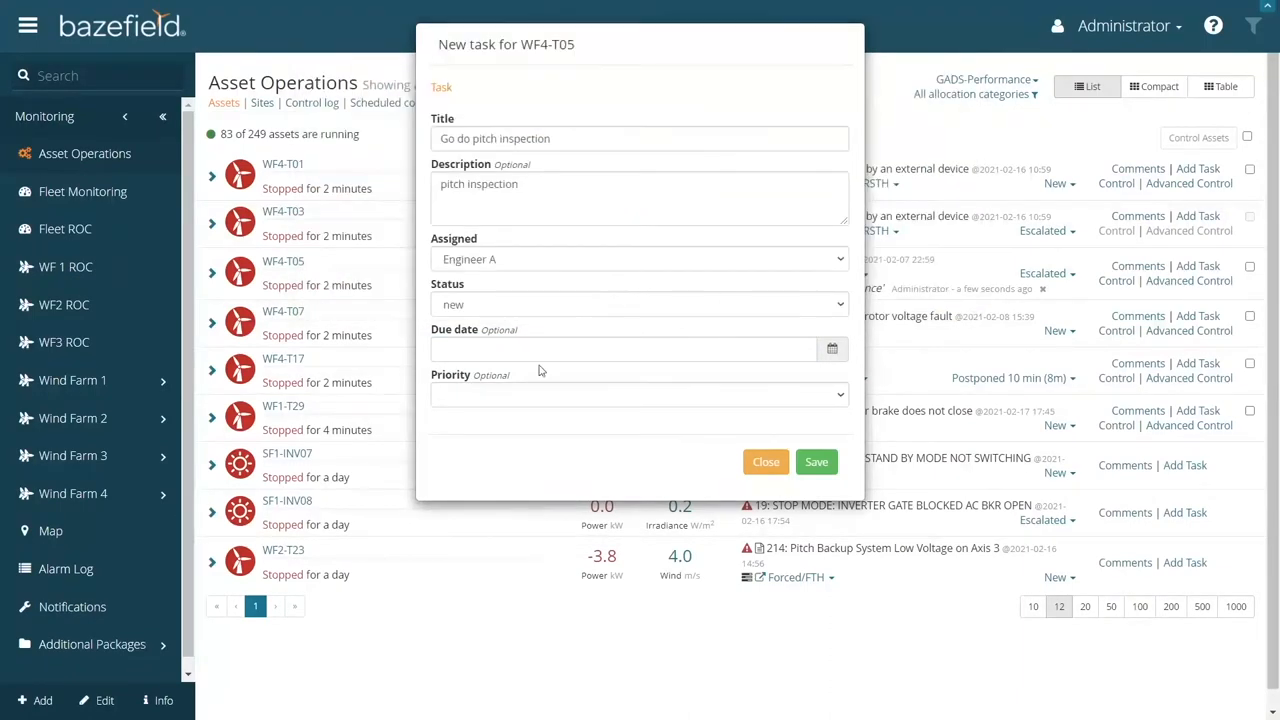
pyautogui.click(624, 348)
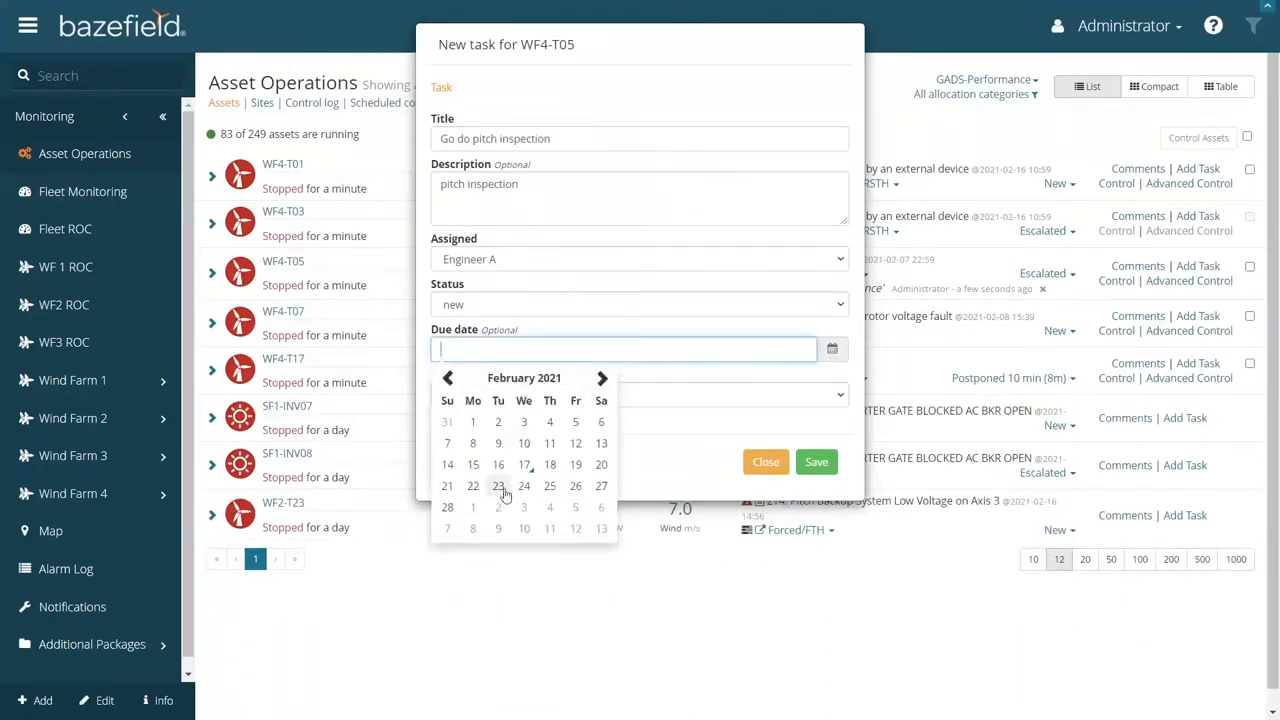
pyautogui.click(524, 486)
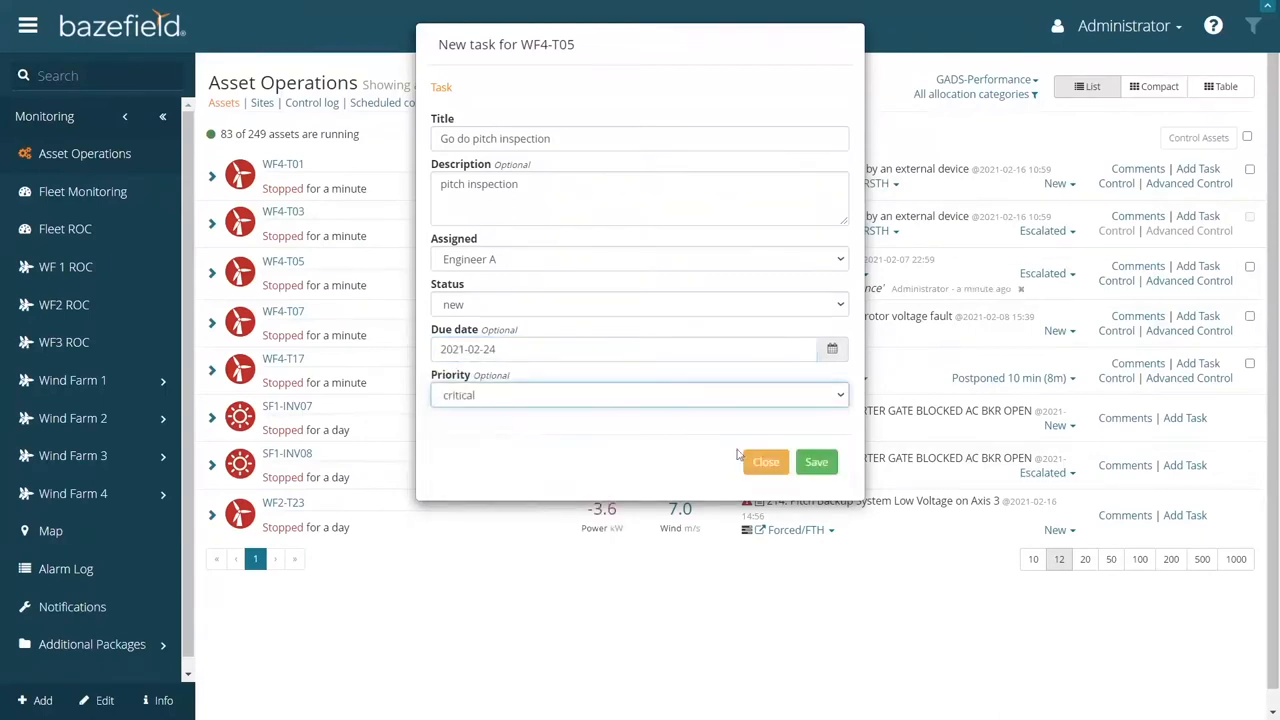
pyautogui.click(816, 460)
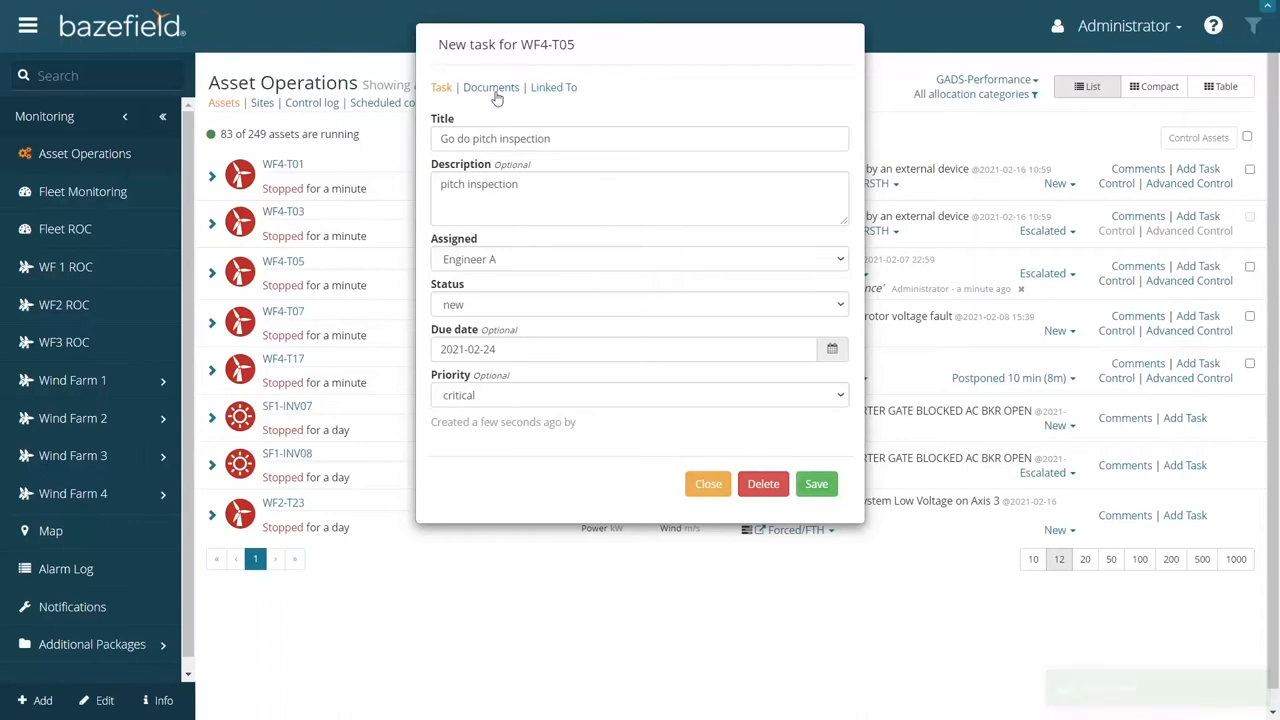
# Attach the Converter T42 Inspection results document to the task and save it.
pyautogui.click(490, 88)
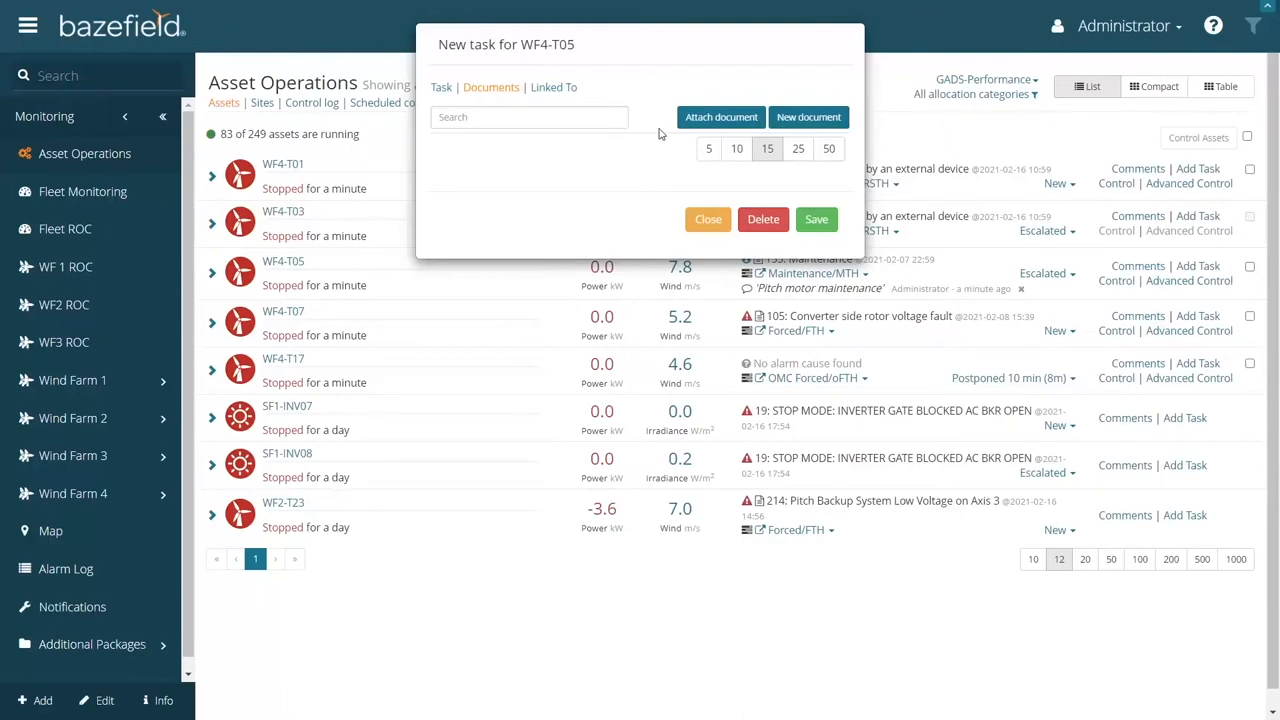
pyautogui.moveTo(672, 132)
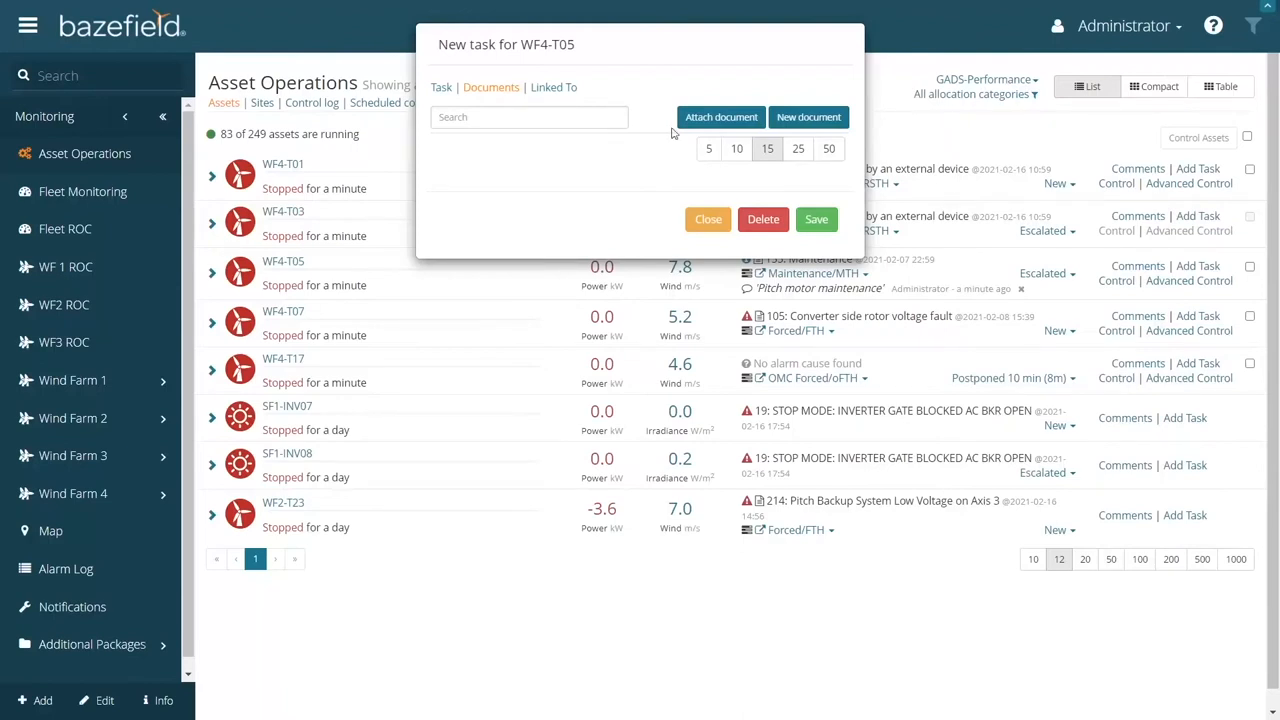
pyautogui.click(720, 116)
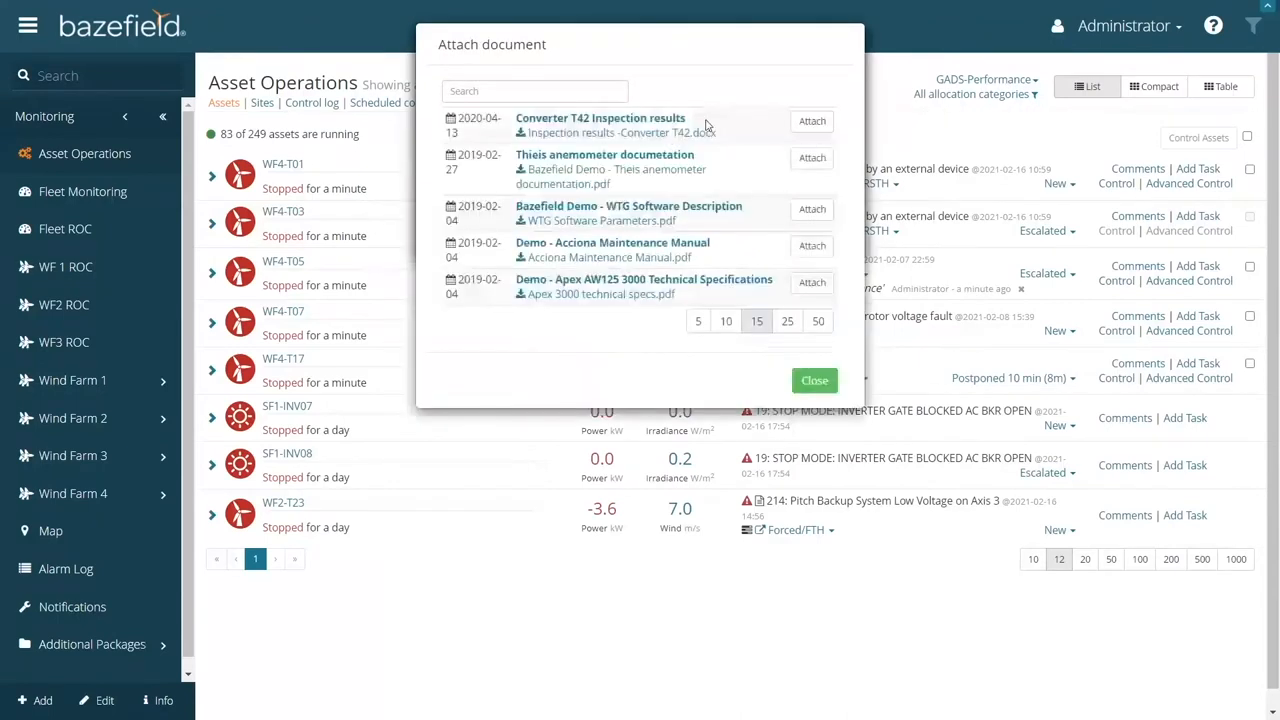
pyautogui.click(812, 120)
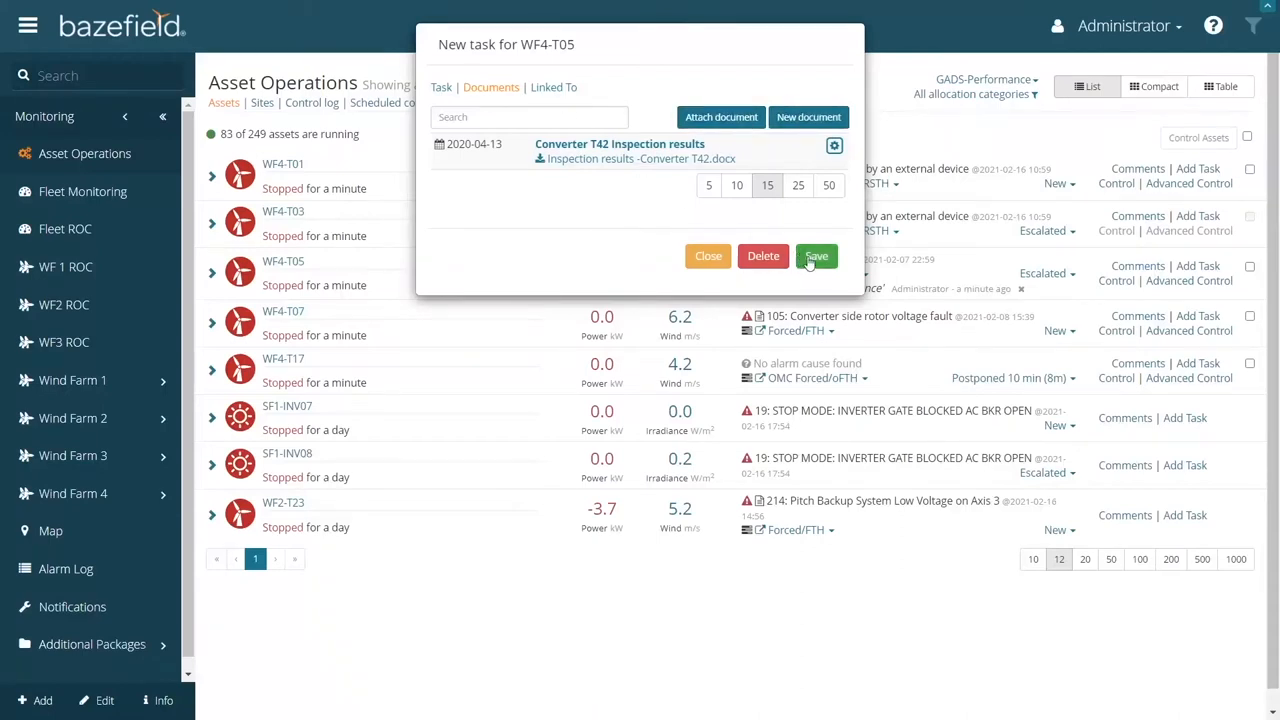
pyautogui.click(816, 256)
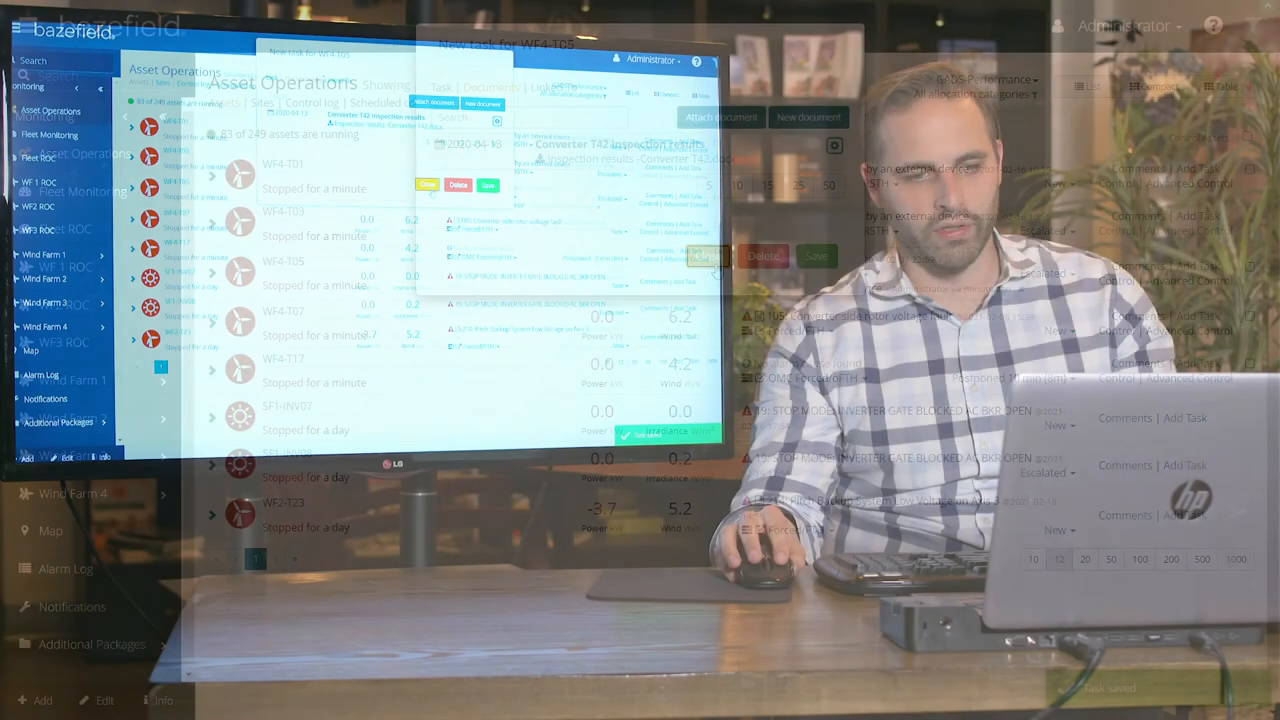
pyautogui.click(816, 256)
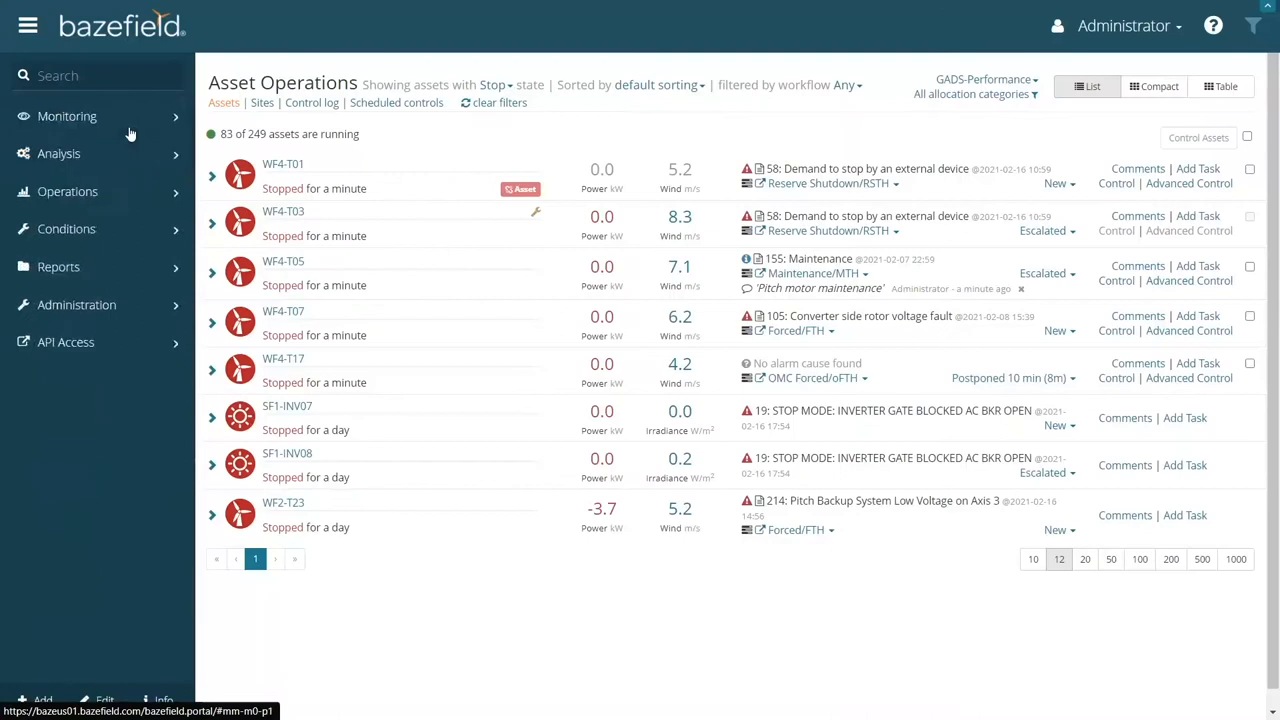
# Open Operations Management and filter the task list to inverter assets.
pyautogui.click(68, 192)
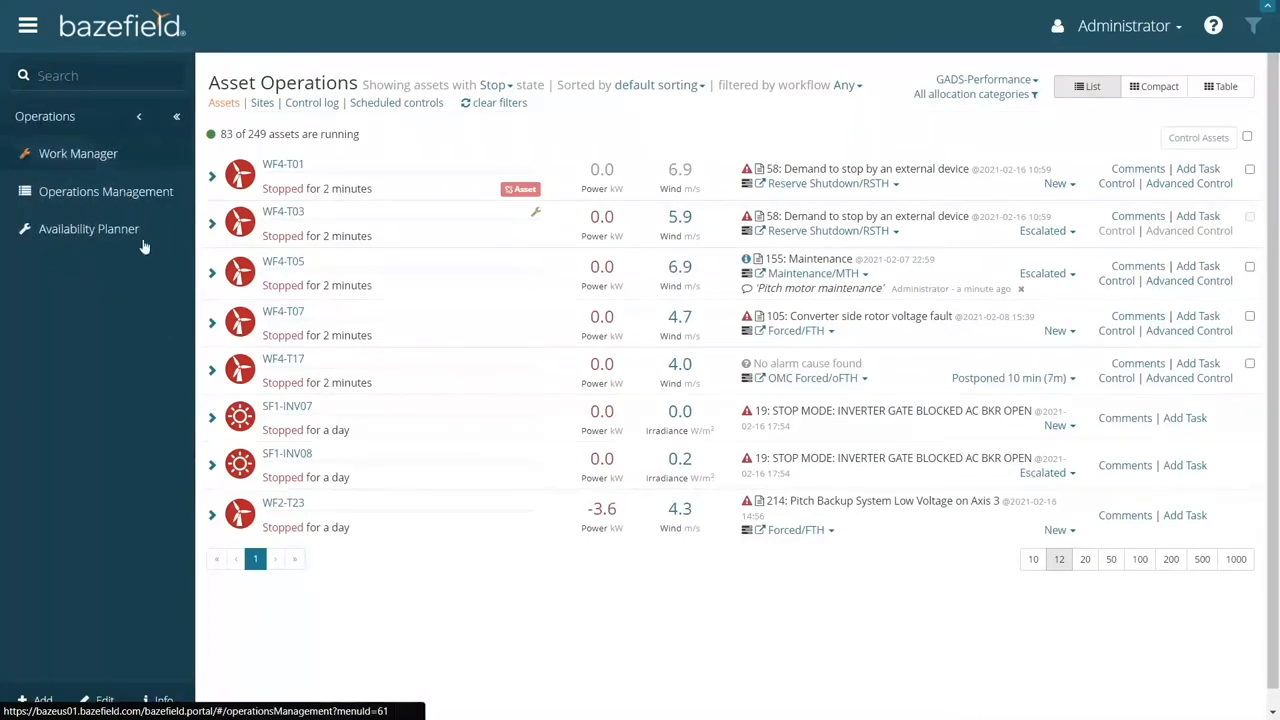
pyautogui.click(104, 192)
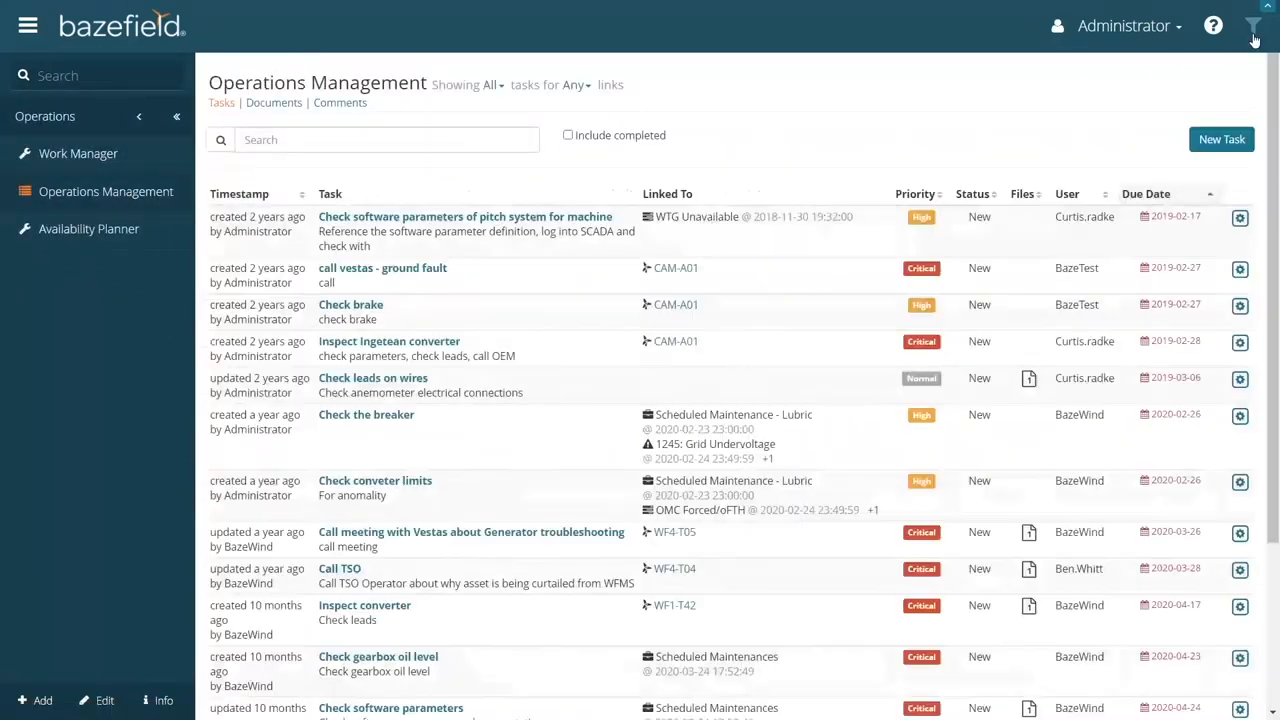
pyautogui.click(1254, 24)
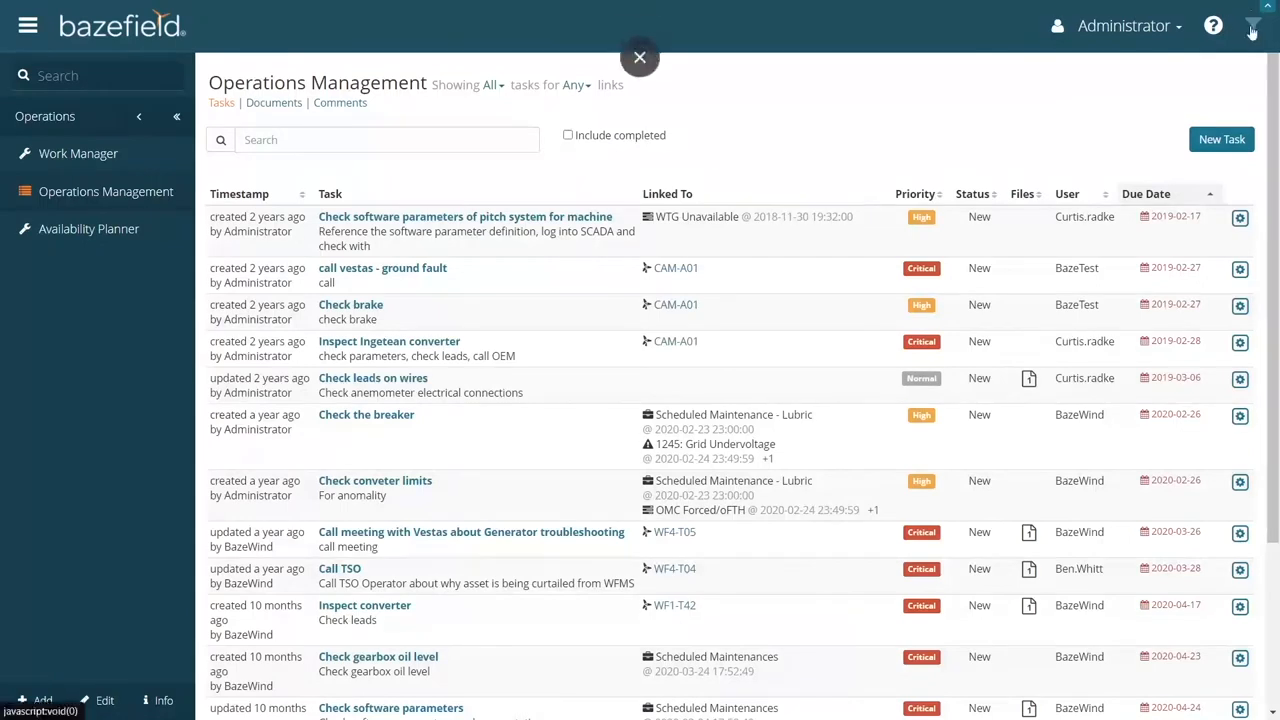
pyautogui.click(1252, 24)
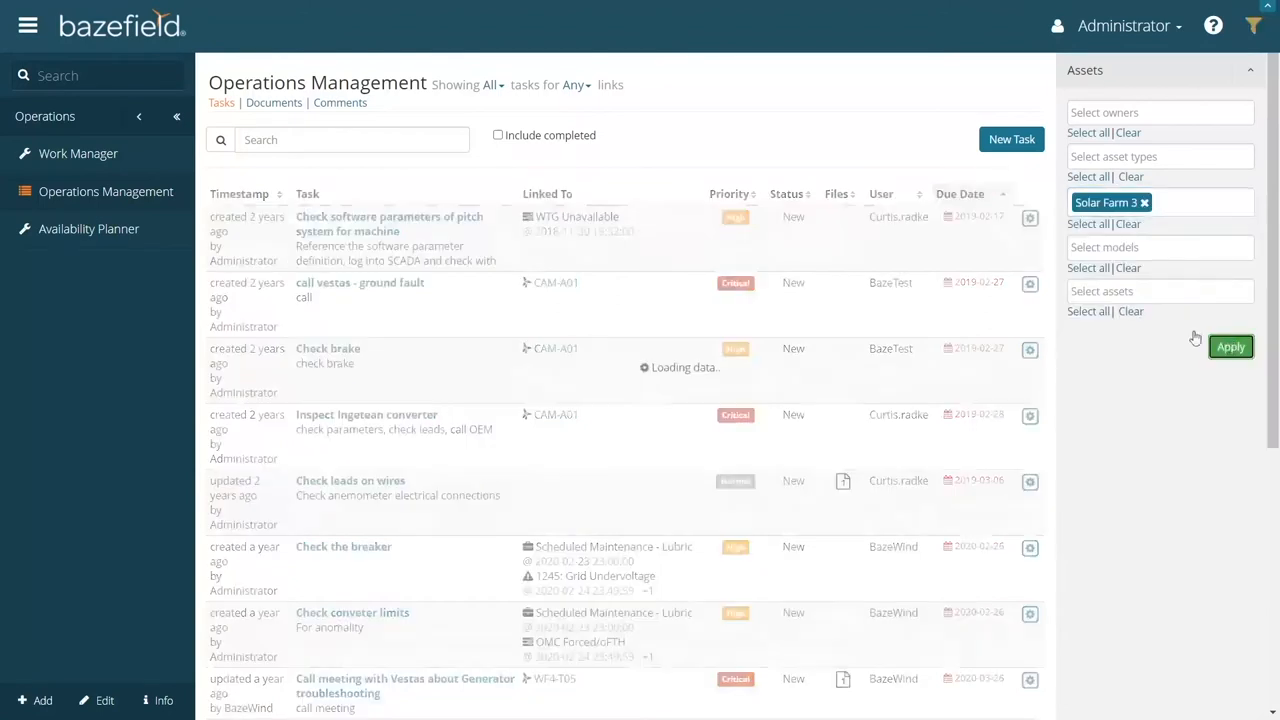
pyautogui.click(1160, 156)
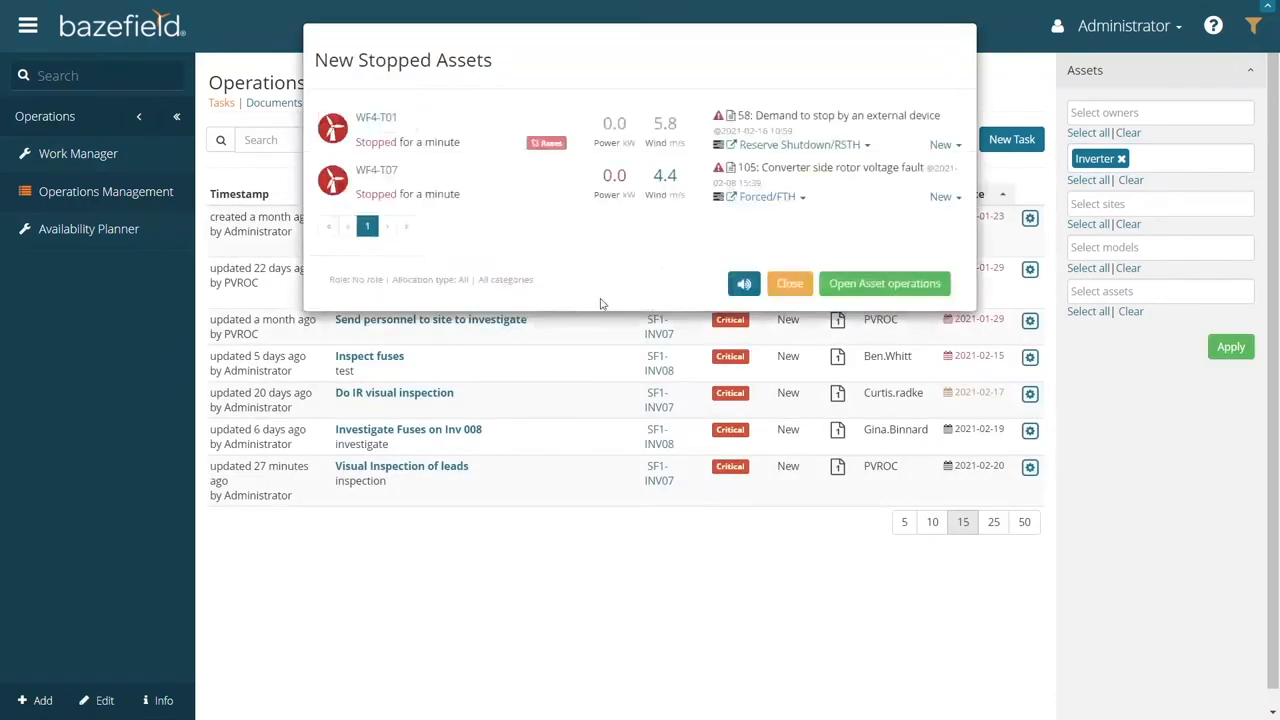
# Dismiss the stopped-assets notice and open the all tasks / my tasks choice.
pyautogui.click(788, 284)
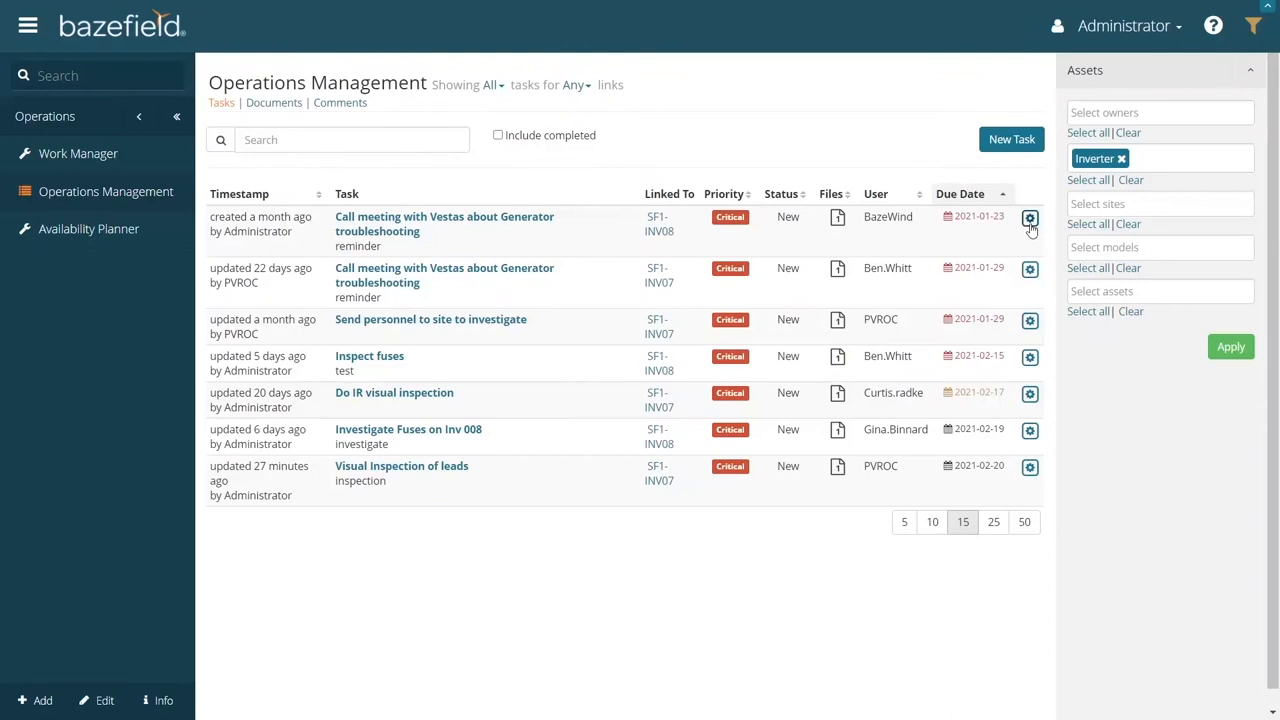
pyautogui.click(572, 84)
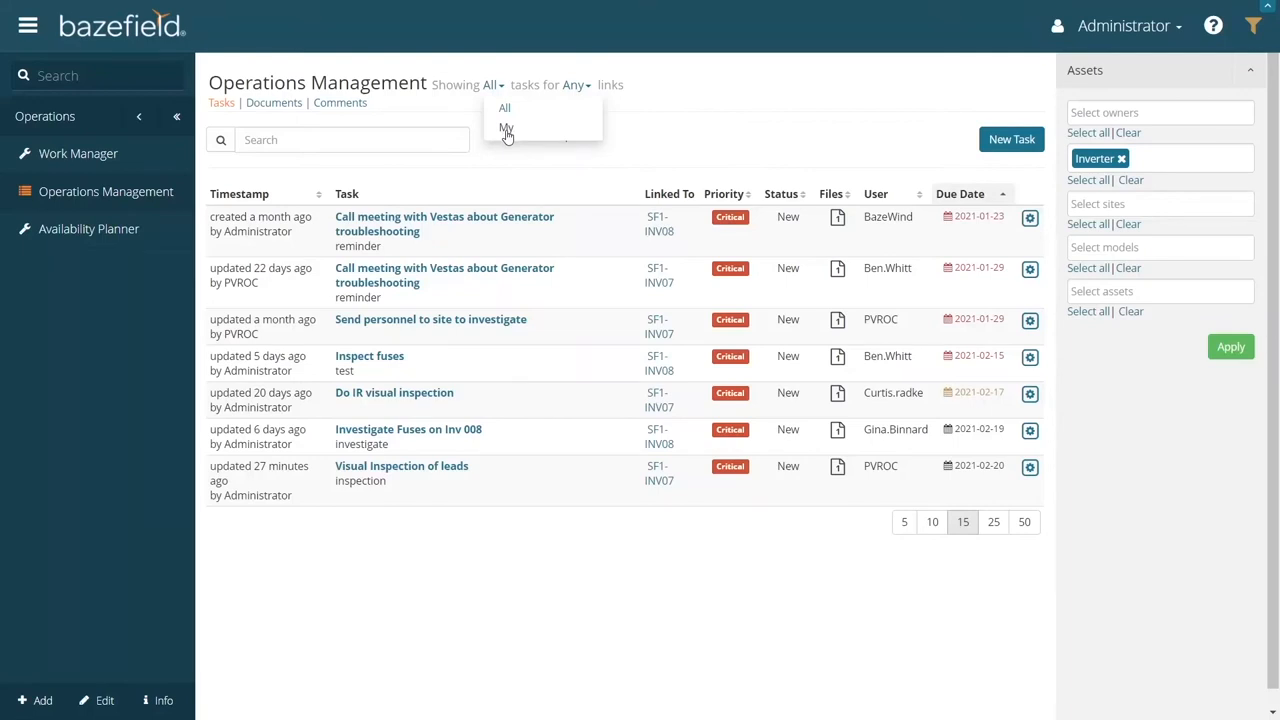
pyautogui.moveTo(78, 152)
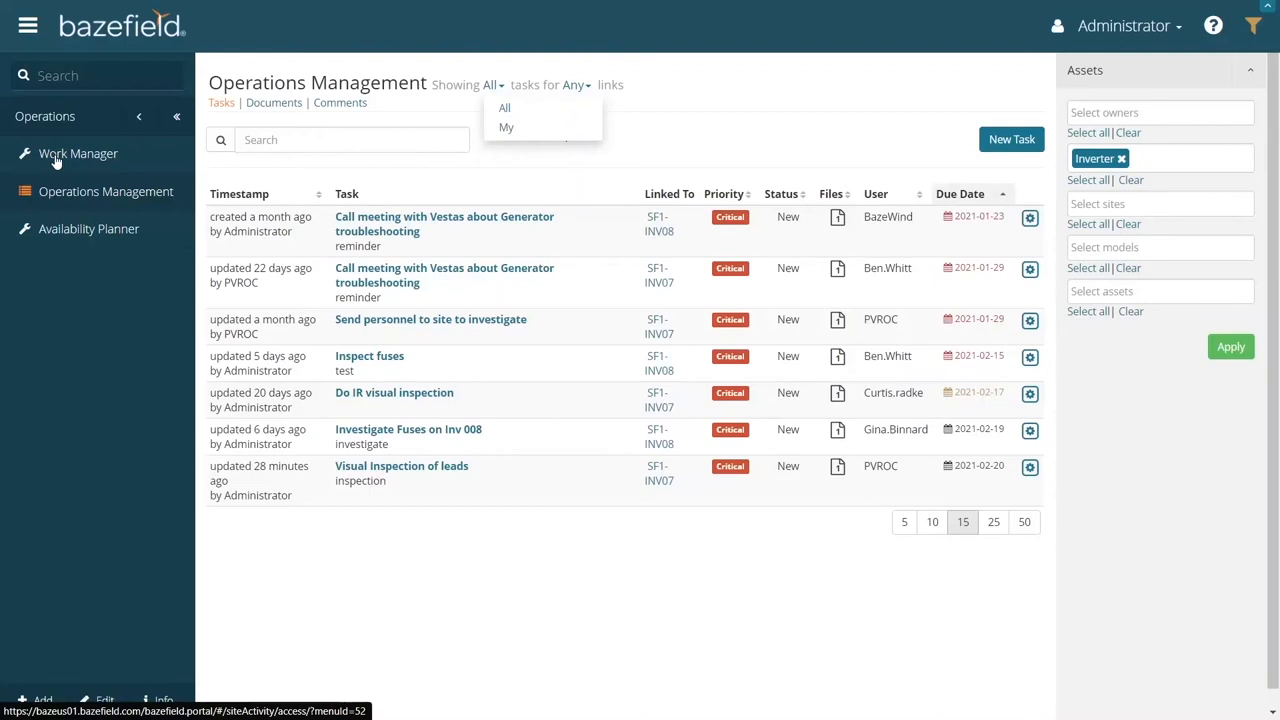
pyautogui.moveTo(58, 162)
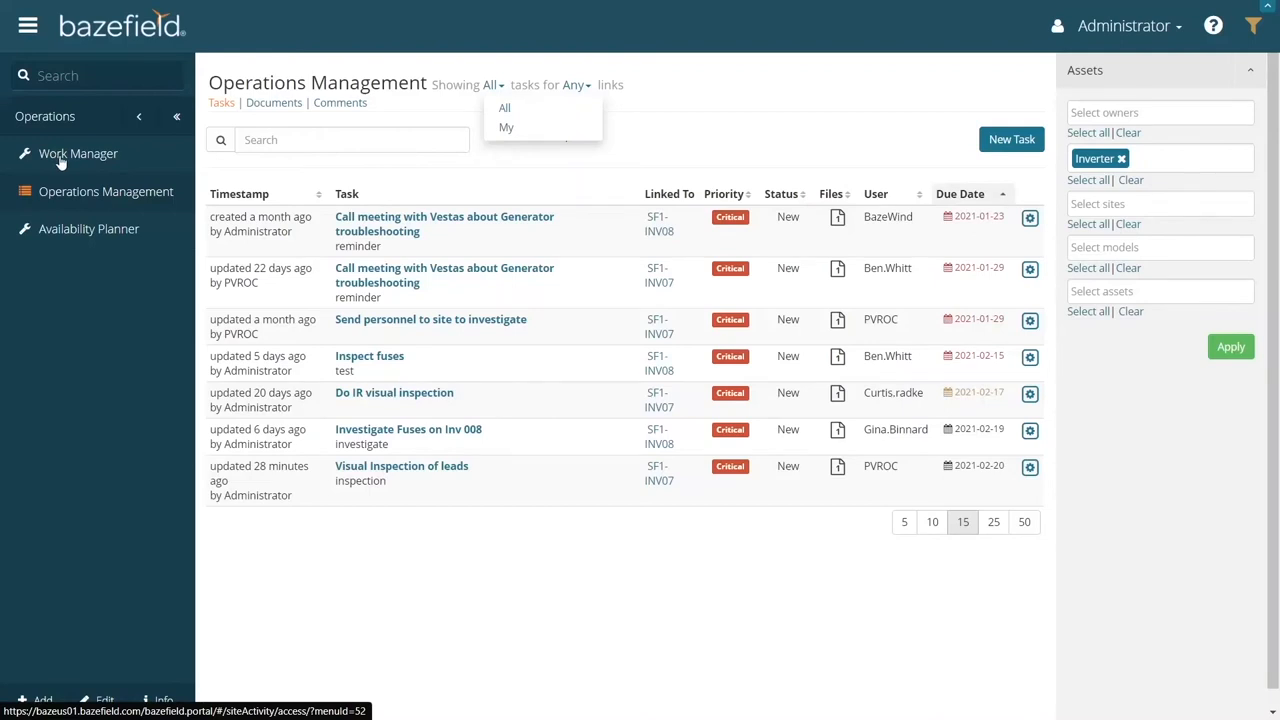
# In Work Manager, expand work order WF121-0004 to its tasks and open the attach-task list.
pyautogui.click(78, 152)
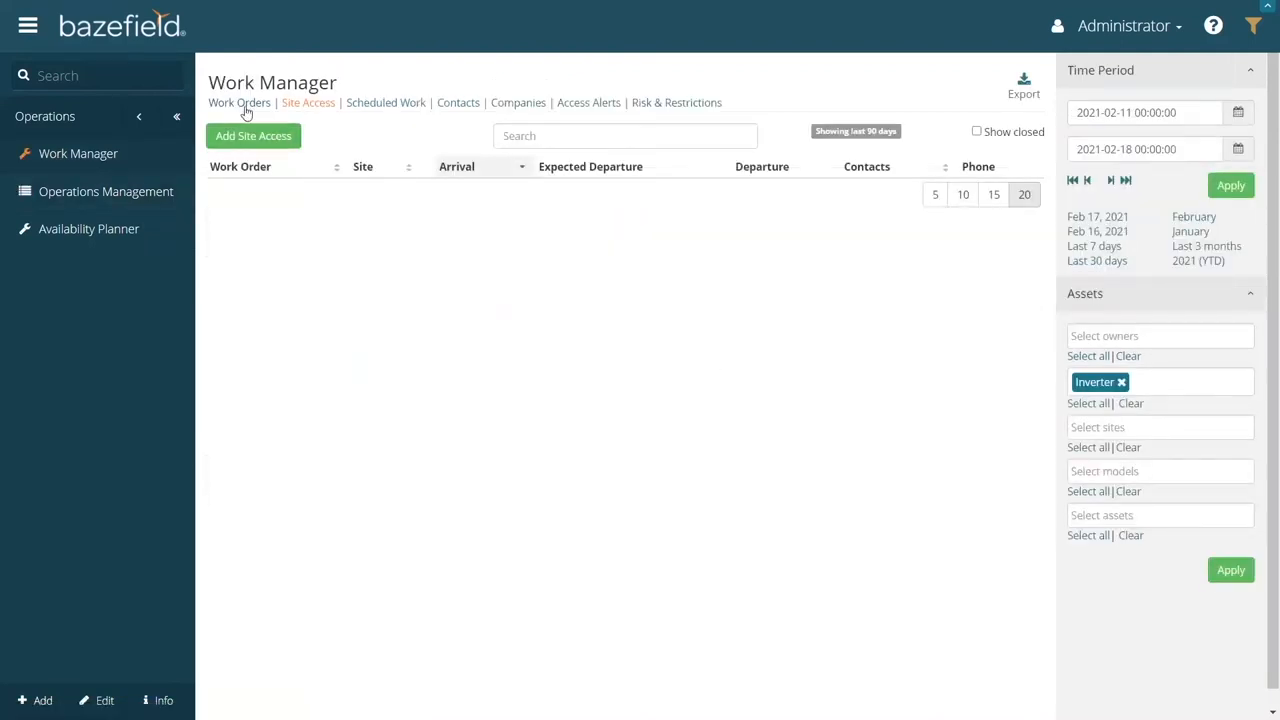
pyautogui.click(238, 102)
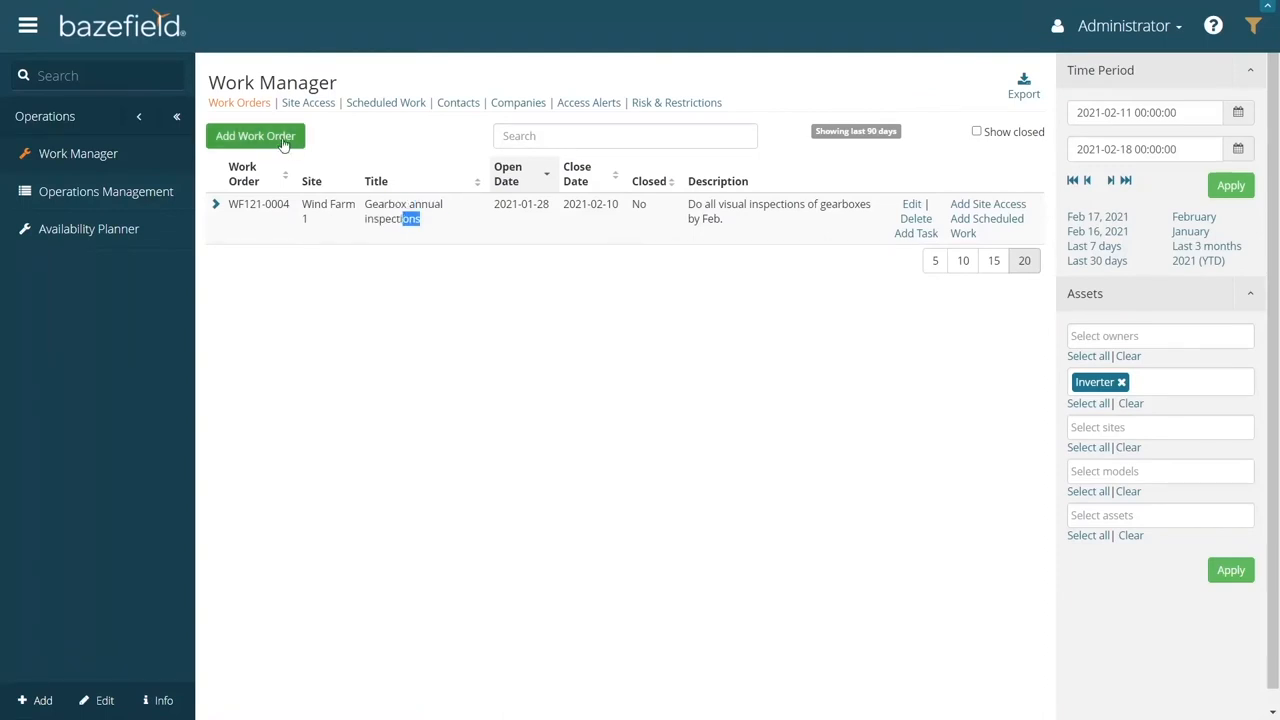
pyautogui.click(216, 210)
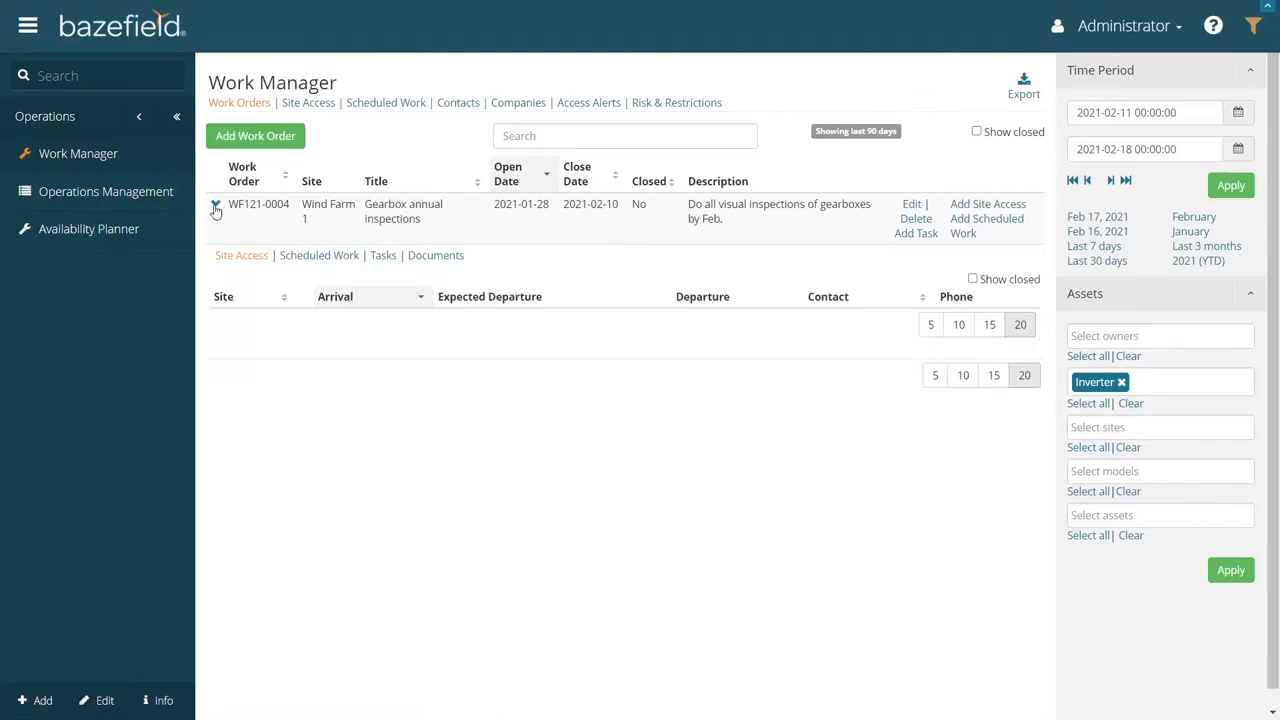
pyautogui.click(384, 256)
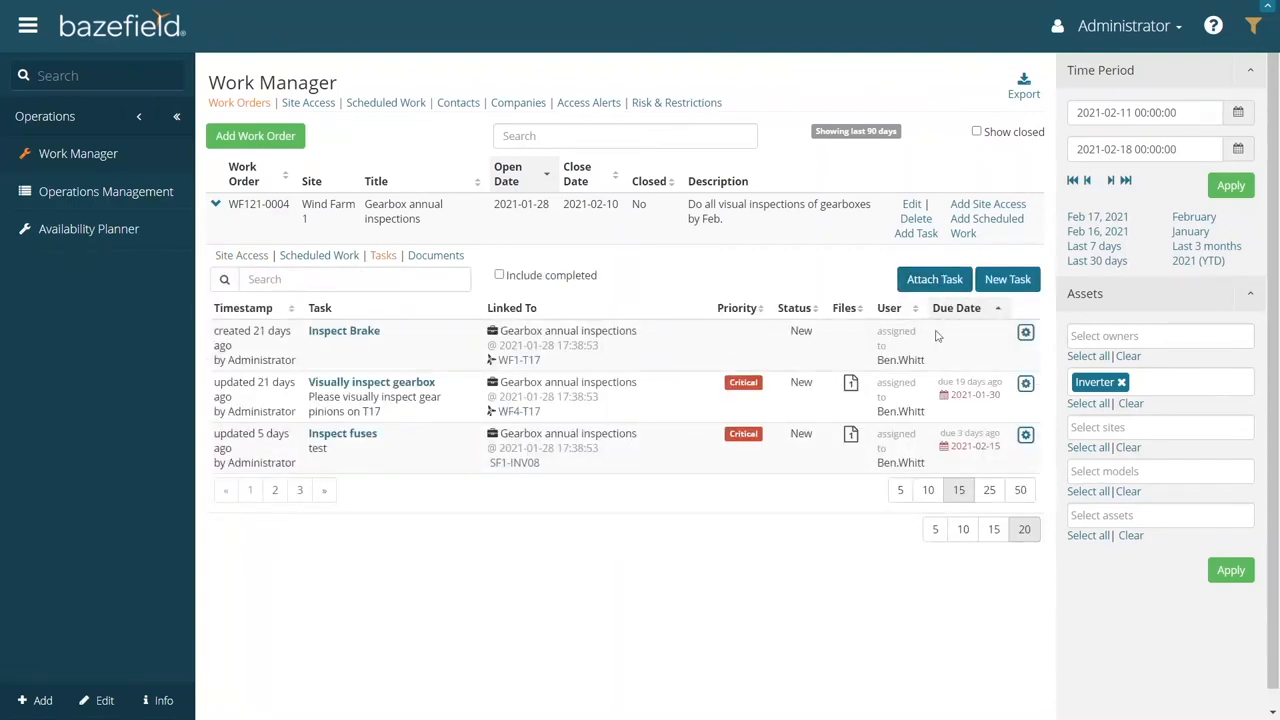
pyautogui.click(932, 280)
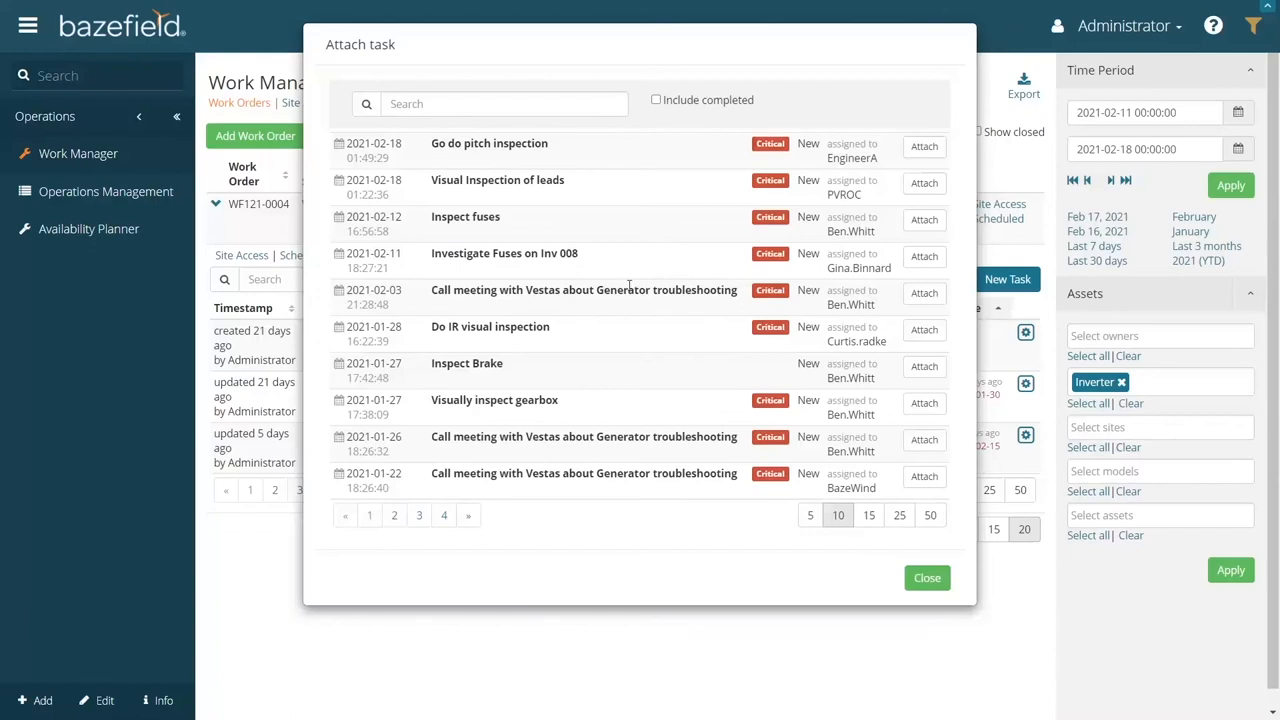